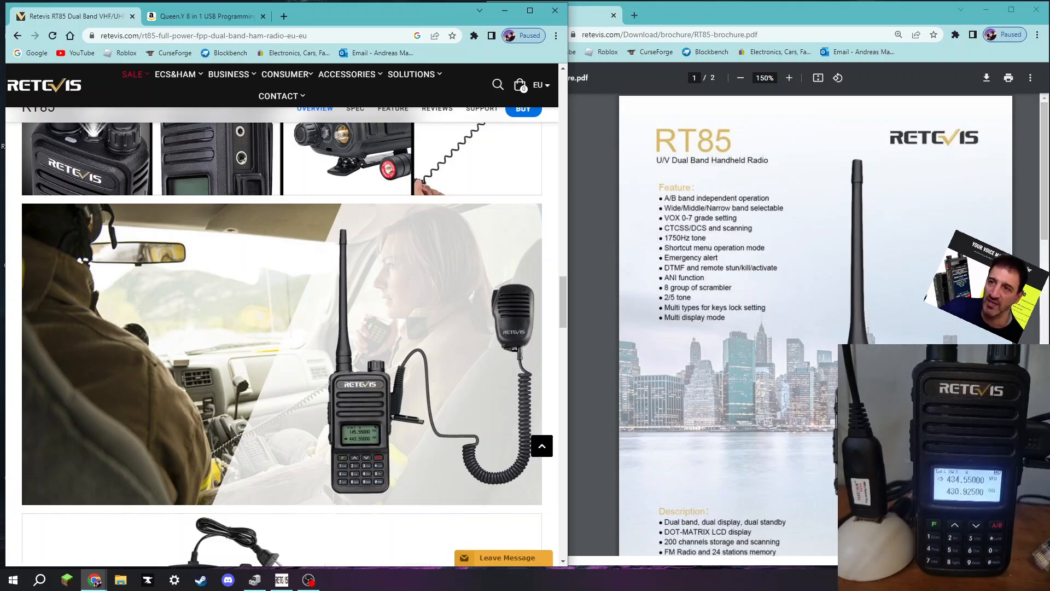
# - Browse the product web page and view its support and downloads section
pyautogui.scroll(-3)
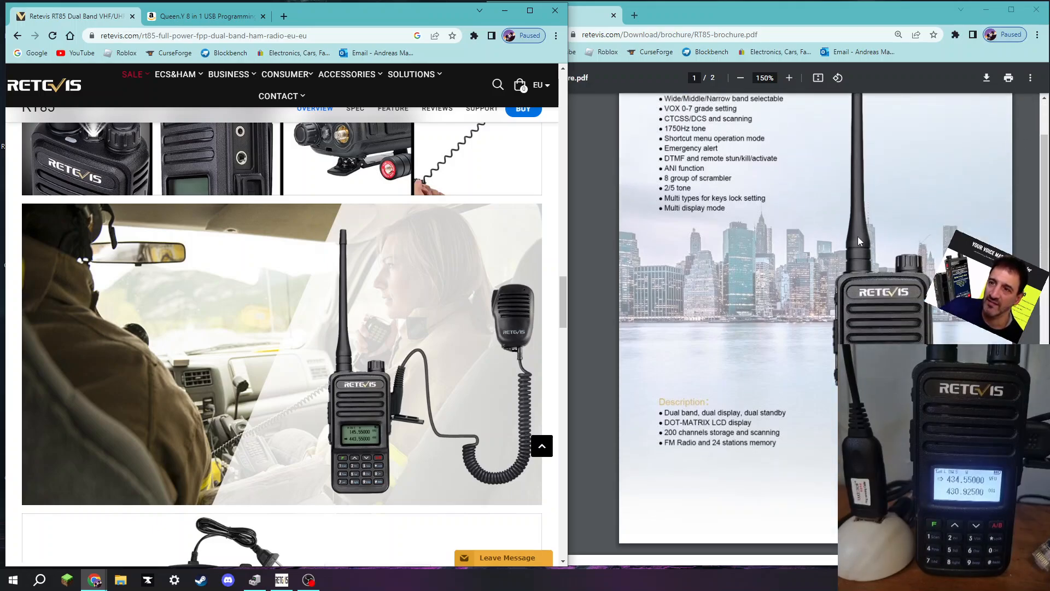
pyautogui.moveTo(375, 288)
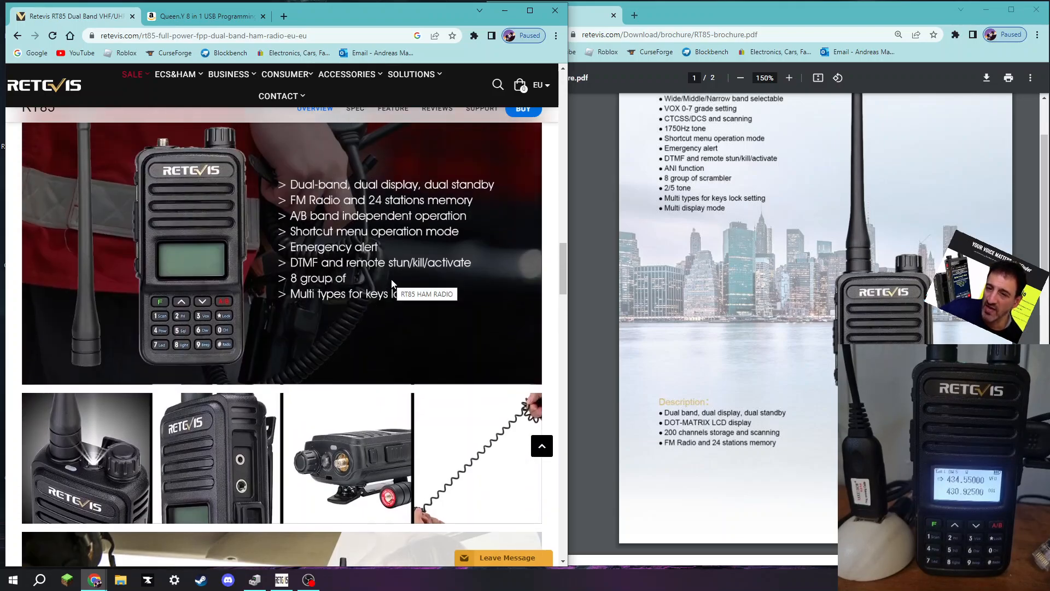
pyautogui.scroll(-3)
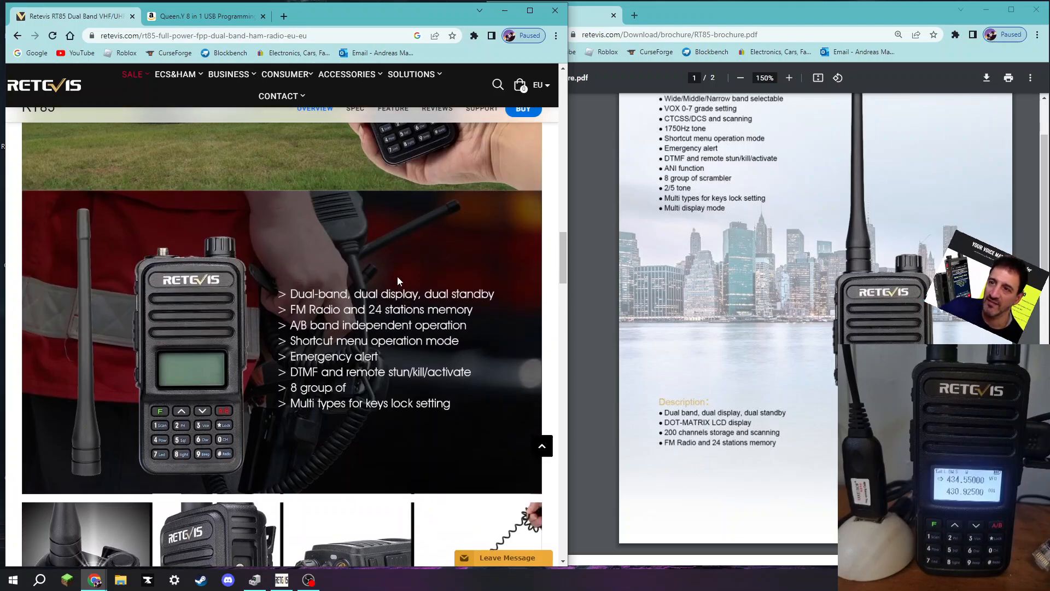
pyautogui.scroll(-3)
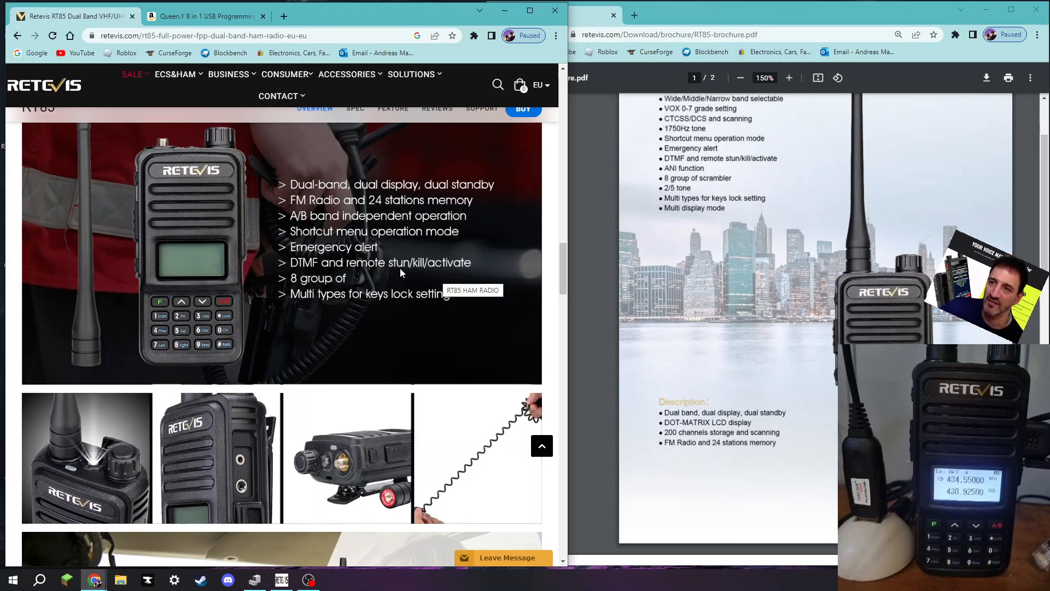
pyautogui.moveTo(328, 242)
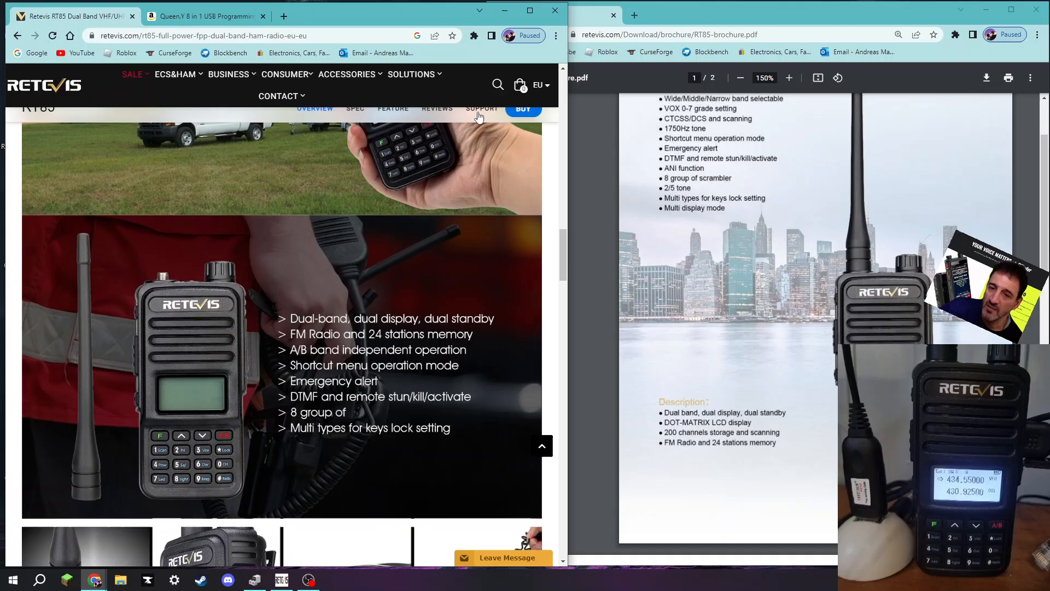
pyautogui.click(481, 108)
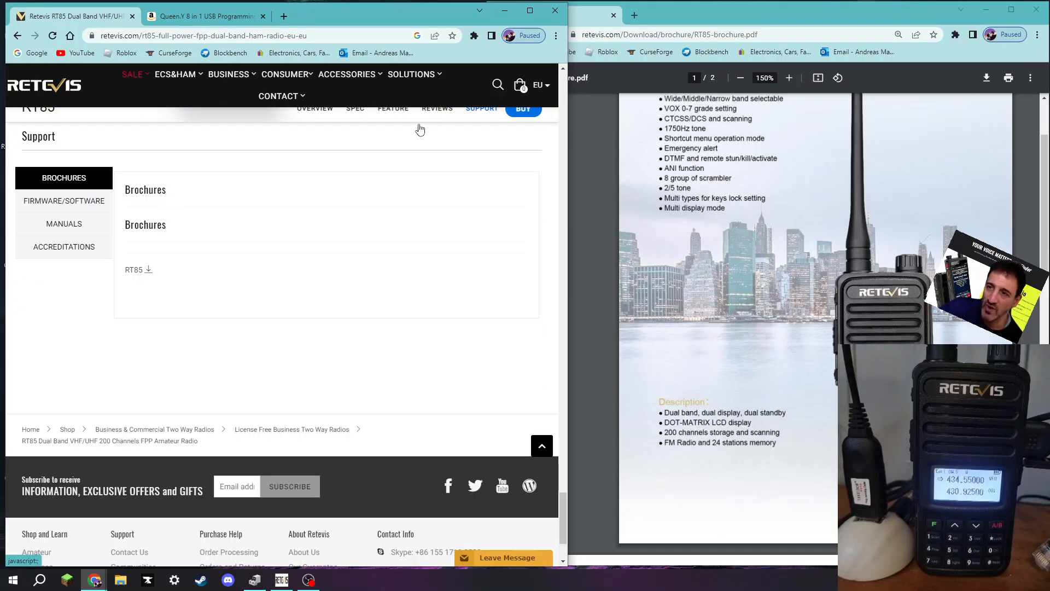
pyautogui.click(64, 201)
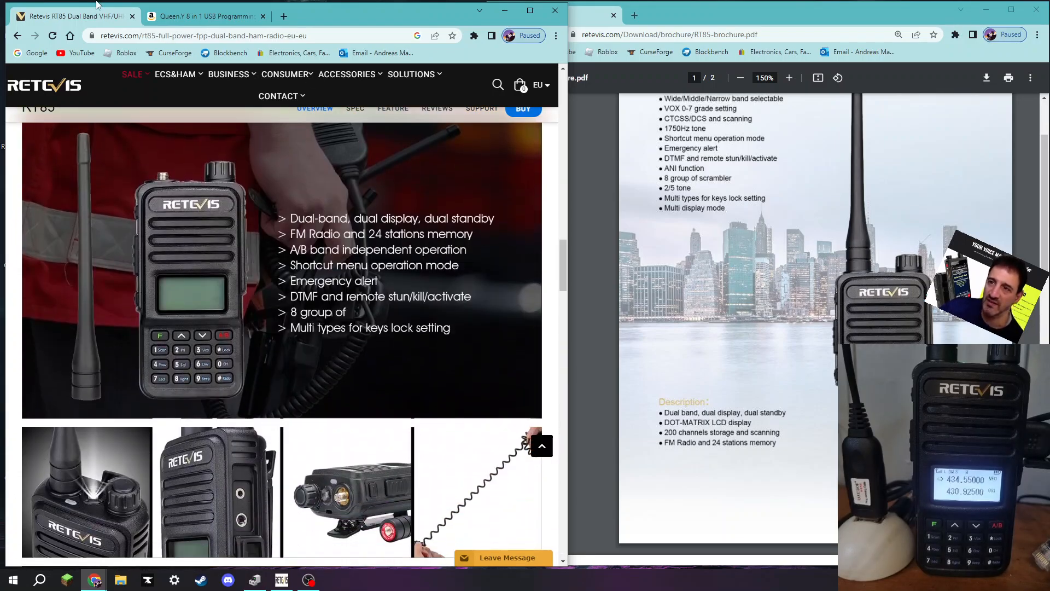
pyautogui.moveTo(41, 165)
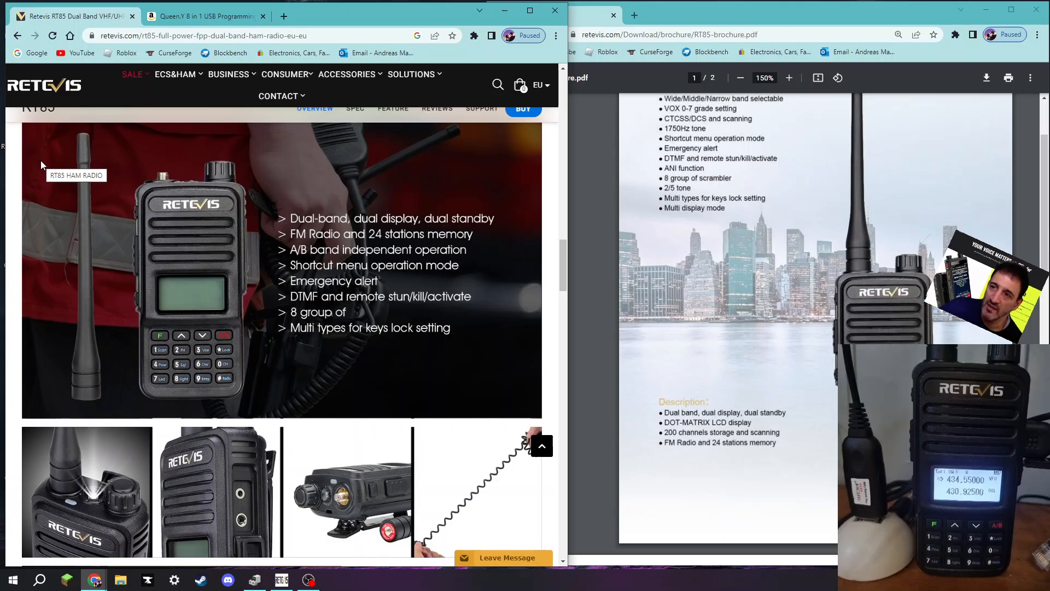
pyautogui.click(206, 16)
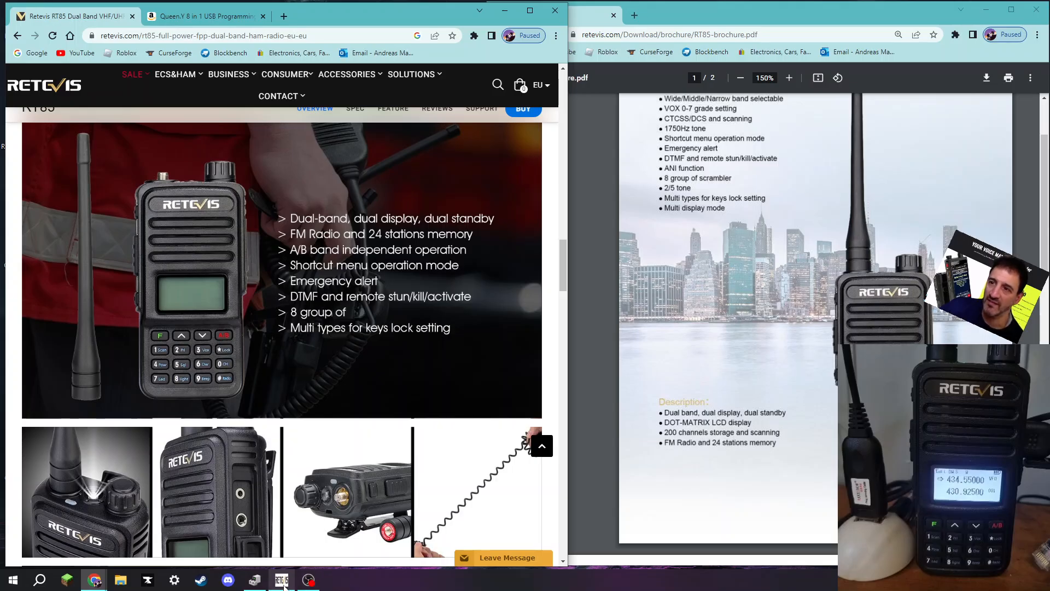
# - Bring up RT85 and select COM13 as the cable's communication port
pyautogui.click(280, 579)
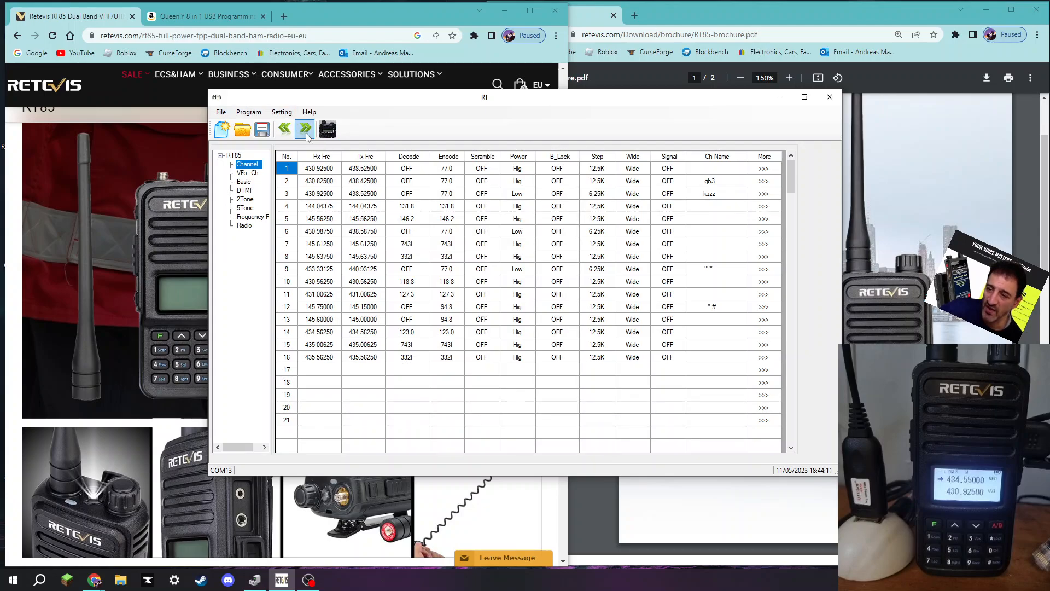
pyautogui.click(281, 112)
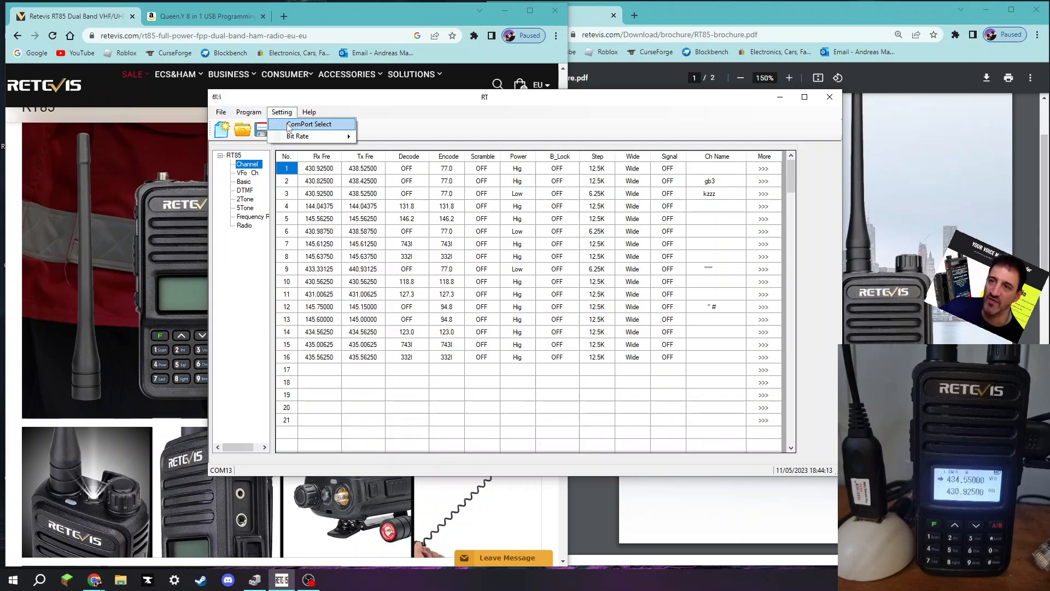
pyautogui.click(308, 124)
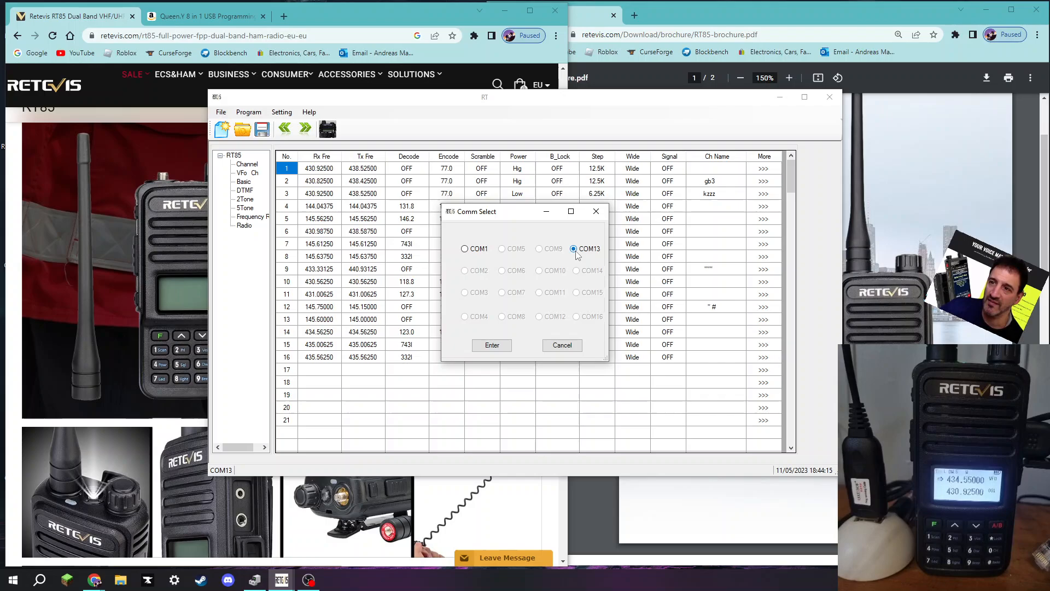
pyautogui.click(491, 345)
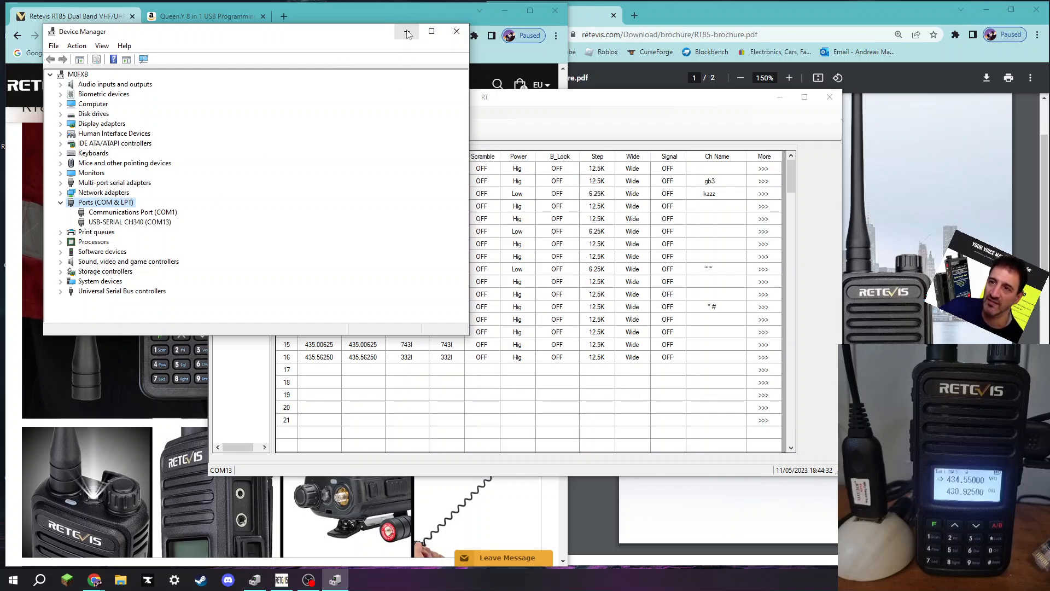
pyautogui.click(281, 111)
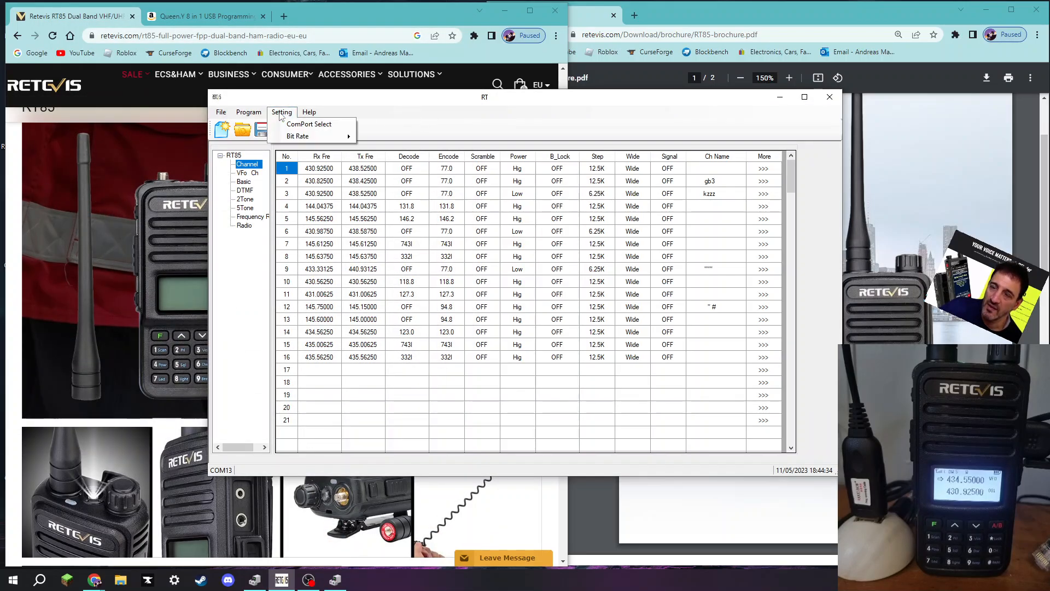
pyautogui.click(308, 125)
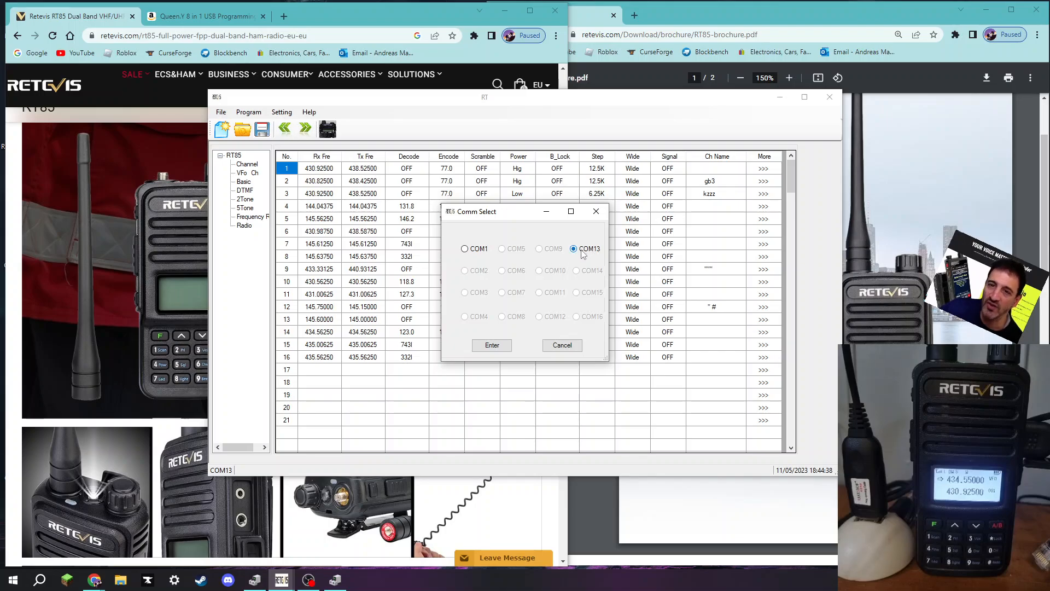
pyautogui.click(491, 346)
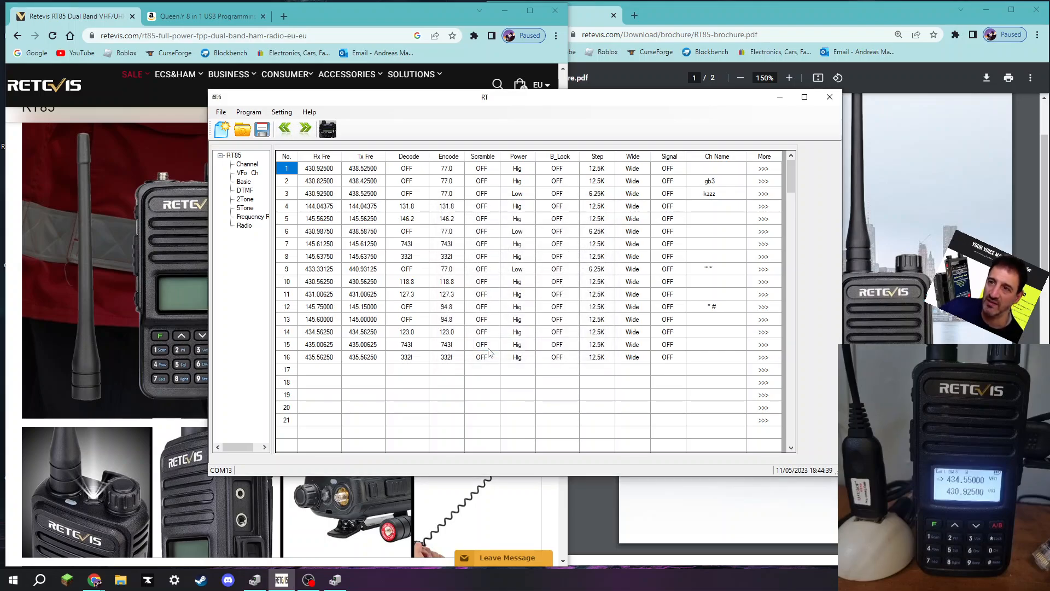
# - Read the handset's channel data via Program > Read and dismiss the Succeed message
pyautogui.click(248, 111)
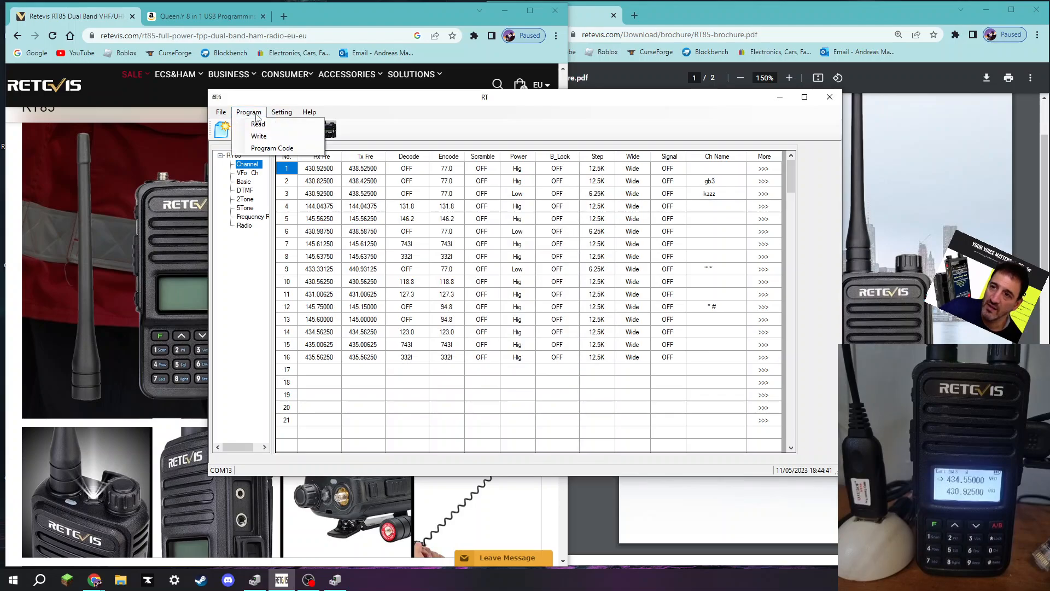
pyautogui.click(257, 124)
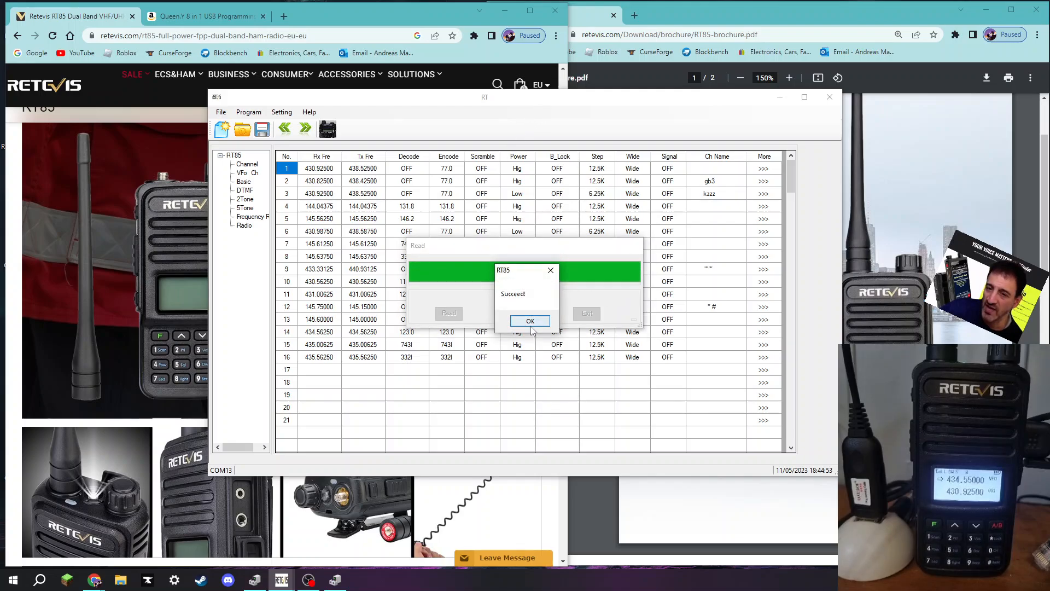
pyautogui.click(529, 320)
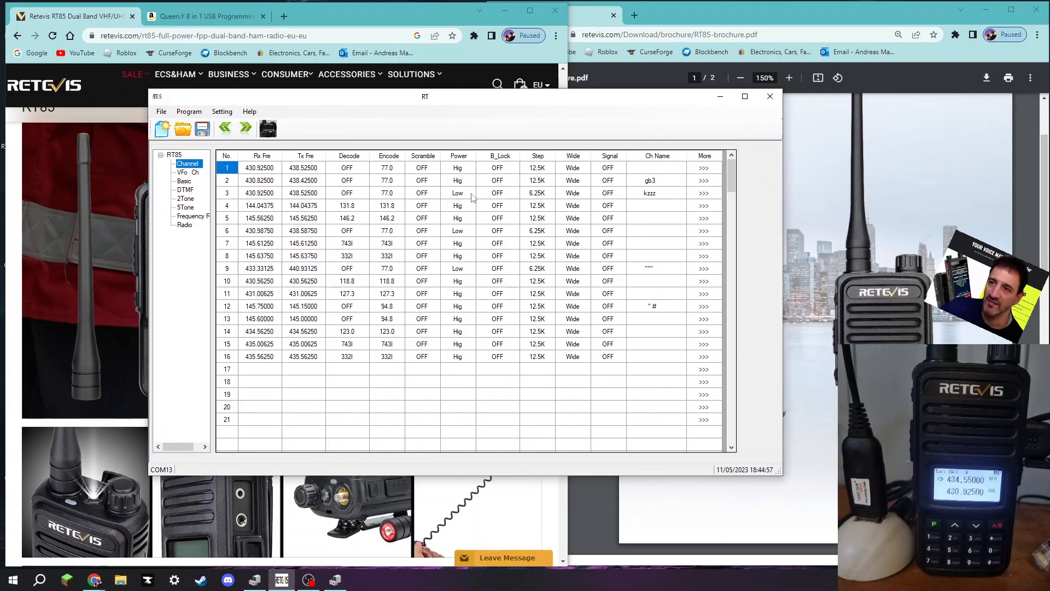
pyautogui.moveTo(661, 236)
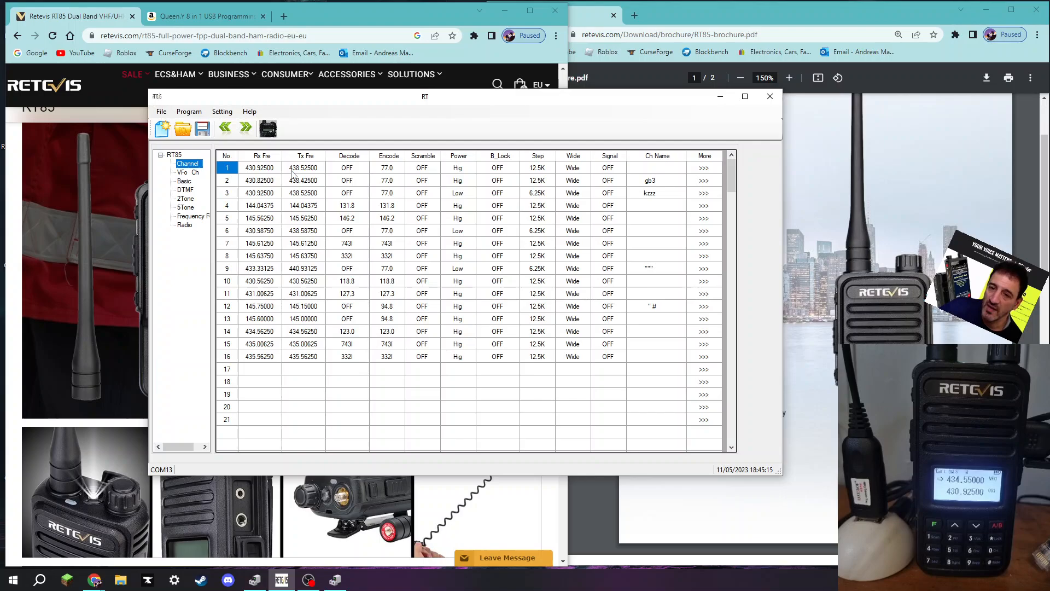
pyautogui.moveTo(517, 190)
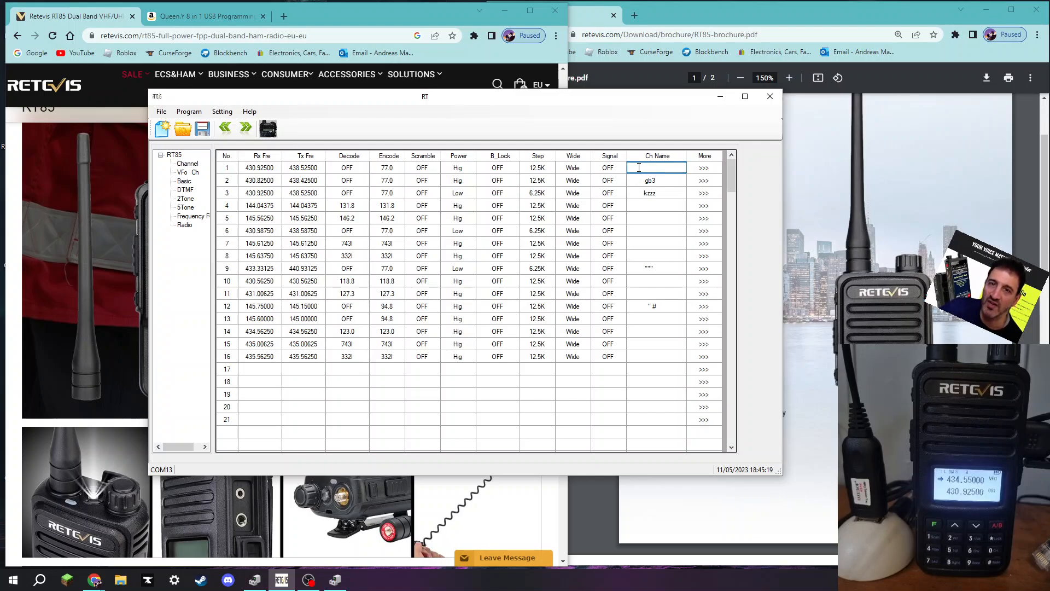
# - Type channel names GB3FI, GB3ZB and GB3FI into the Ch Name cells of rows 1–3
pyautogui.write('GB3FI')
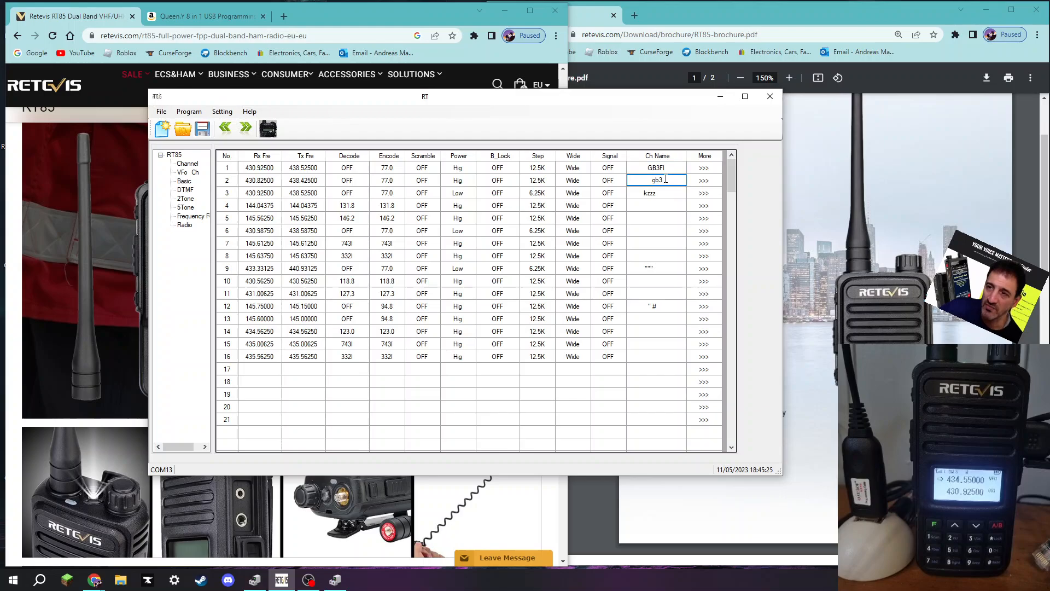
pyautogui.doubleClick(656, 179)
pyautogui.write('GB3ZB')
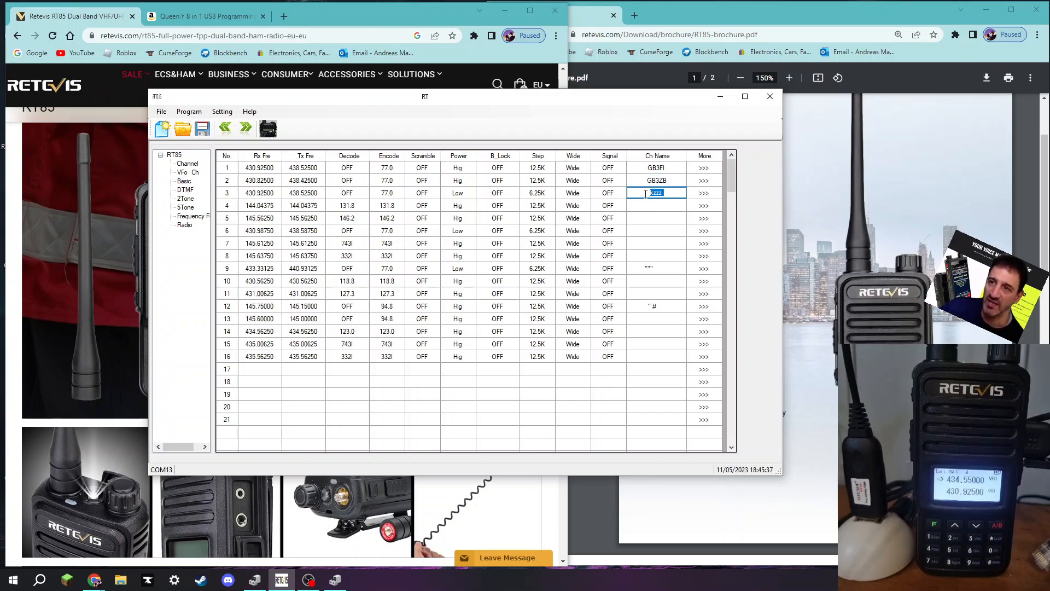
pyautogui.write('GB3FI')
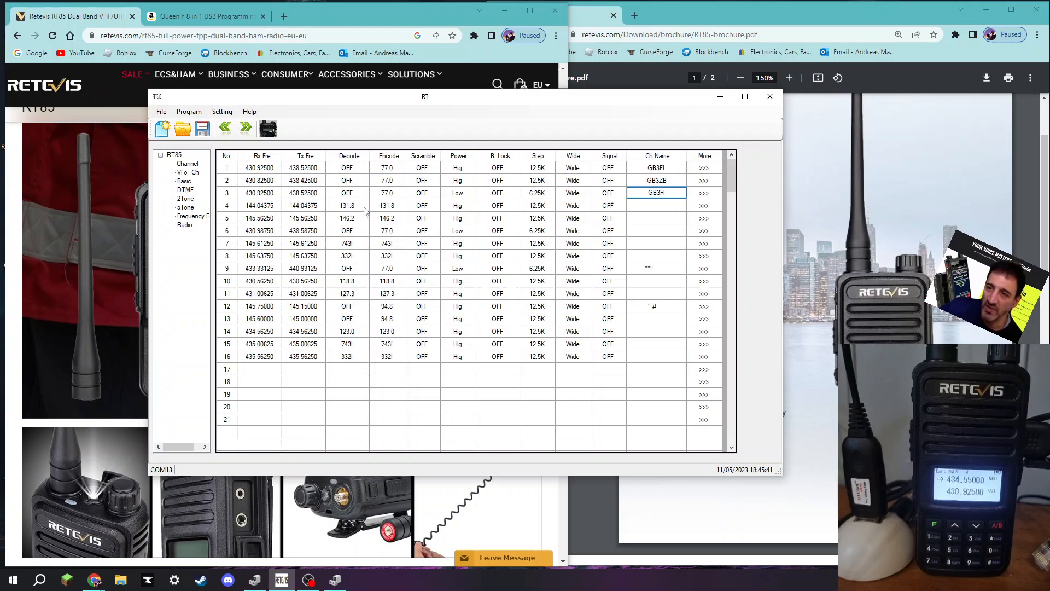
pyautogui.click(656, 193)
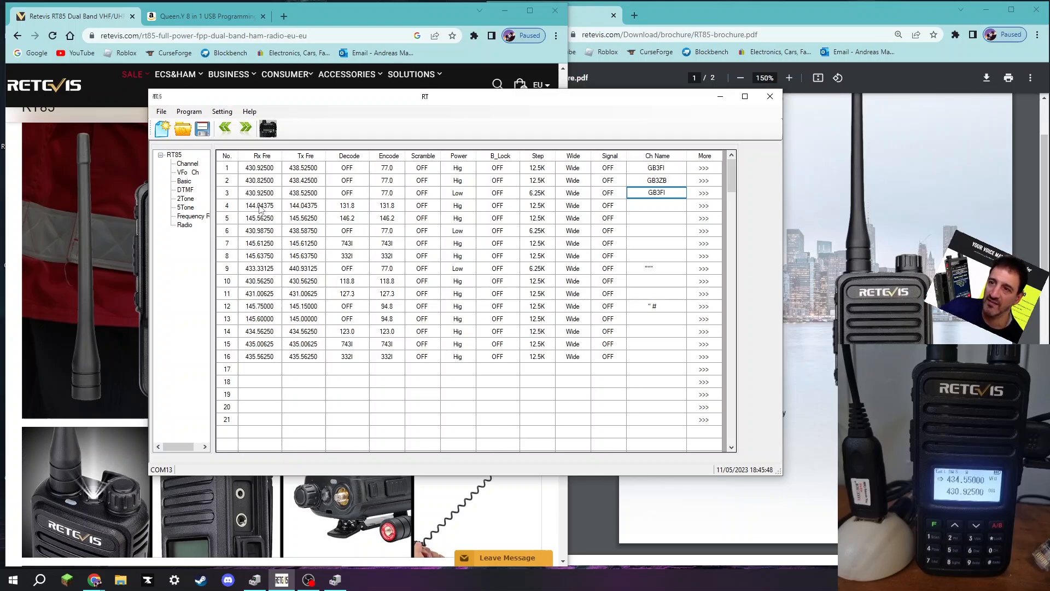
# - Edit channel 4's receive frequency to 434 and adjust its decode and encode tones
pyautogui.click(260, 206)
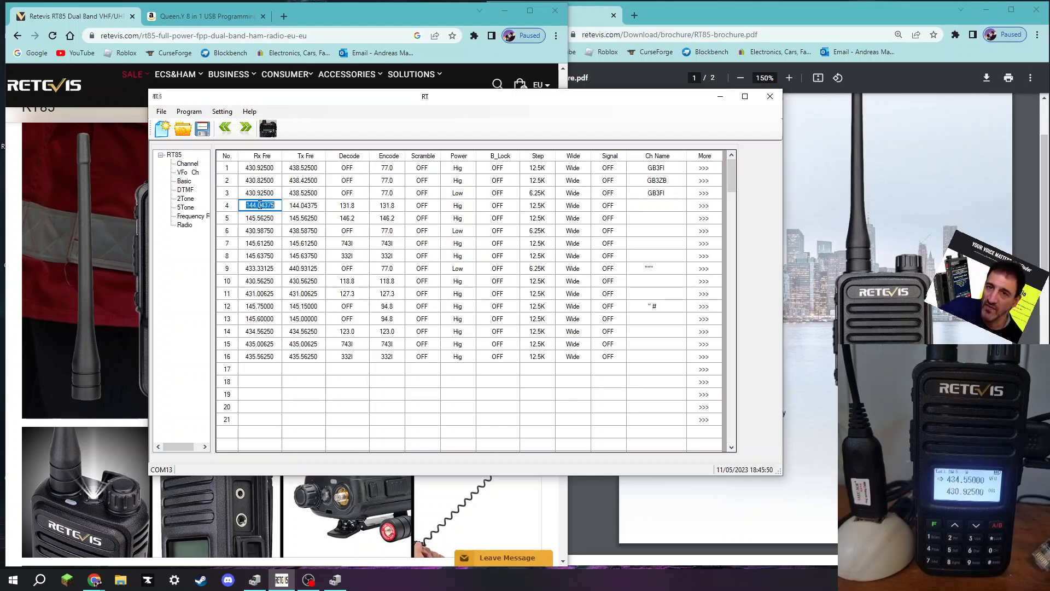
pyautogui.write('435.55000')
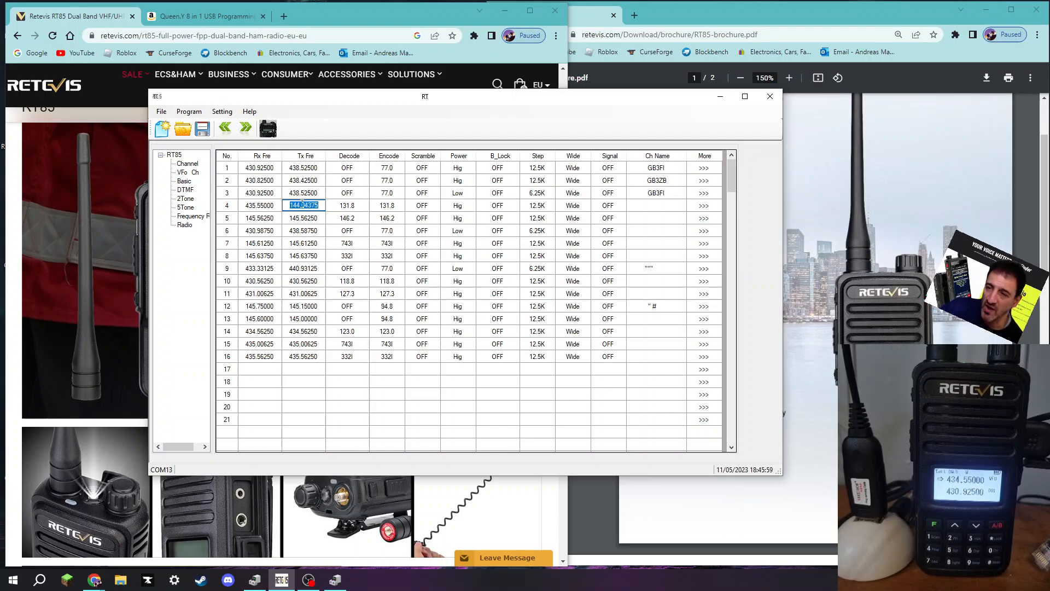
pyautogui.write('434.550')
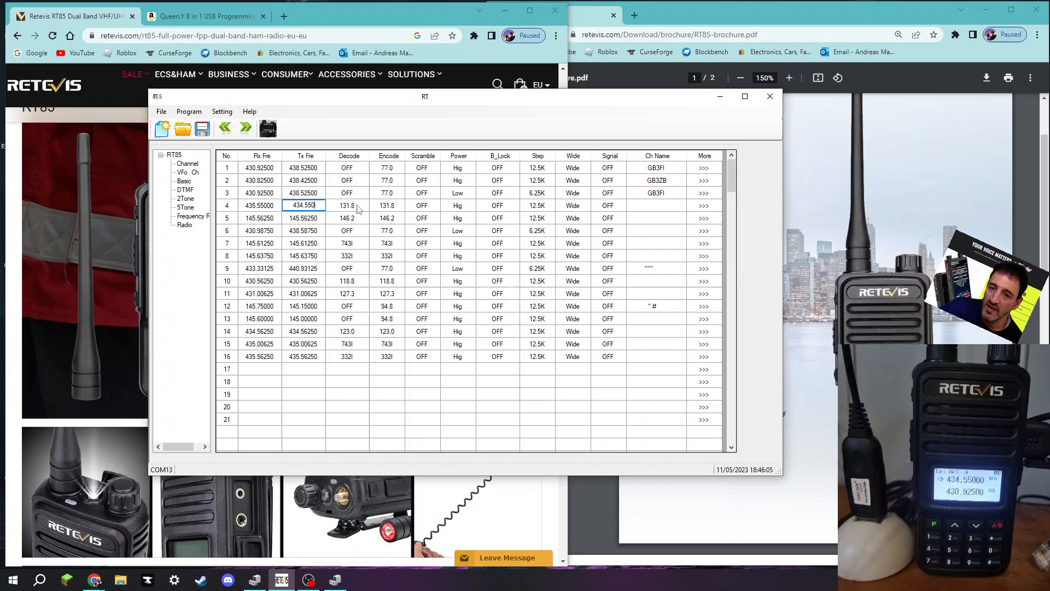
pyautogui.click(364, 205)
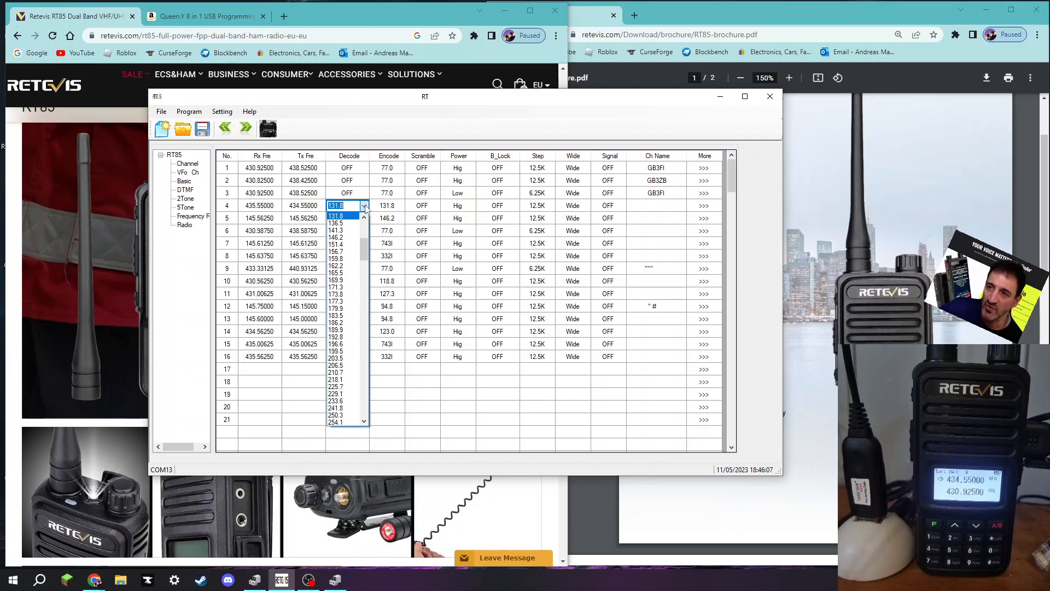
pyautogui.click(346, 205)
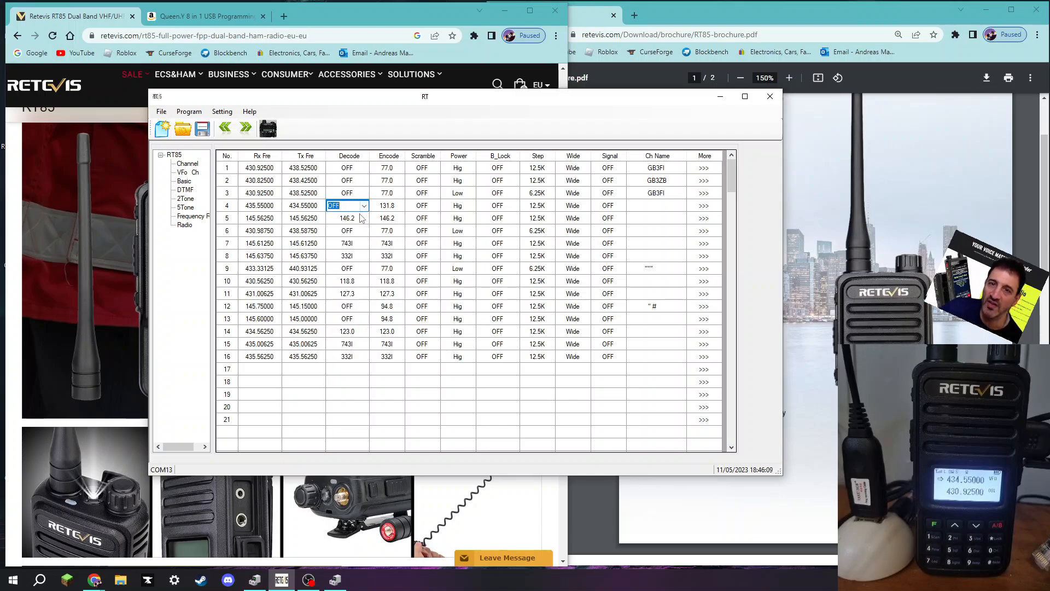
pyautogui.click(387, 206)
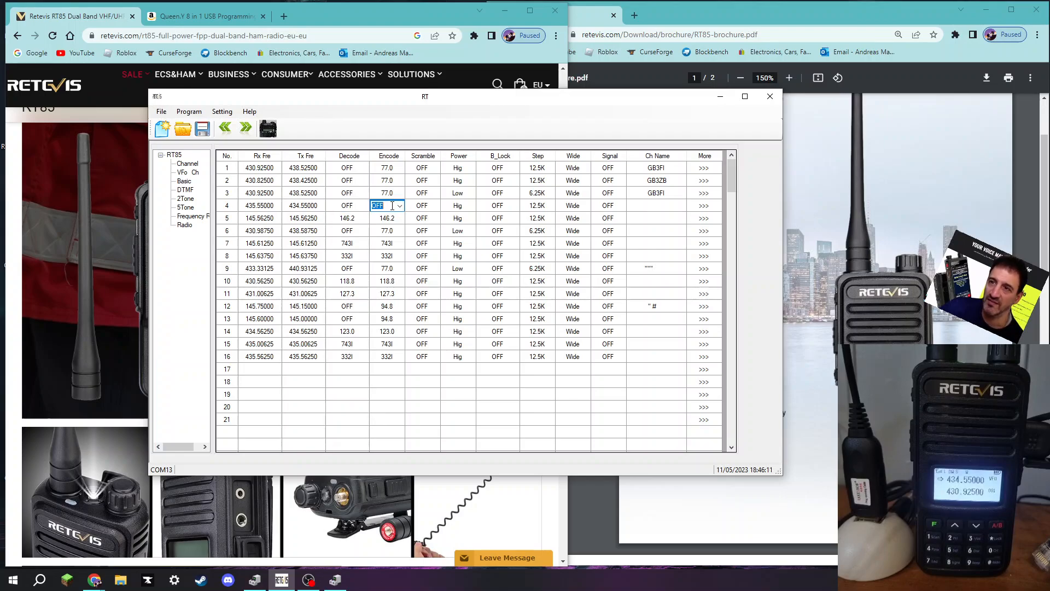
pyautogui.click(399, 205)
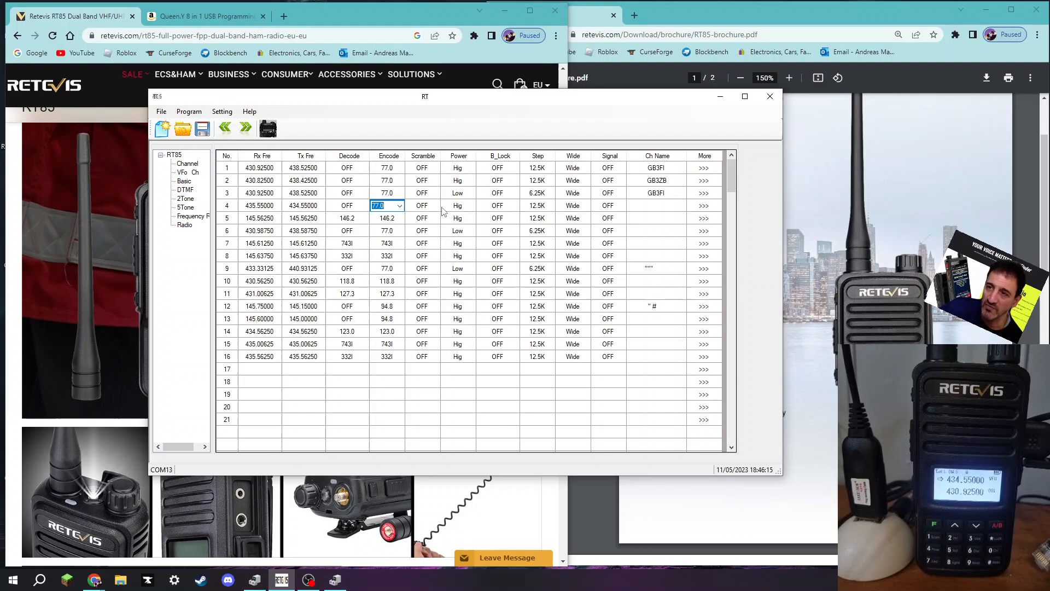
# - Set channel 4's power level to Low
pyautogui.click(457, 206)
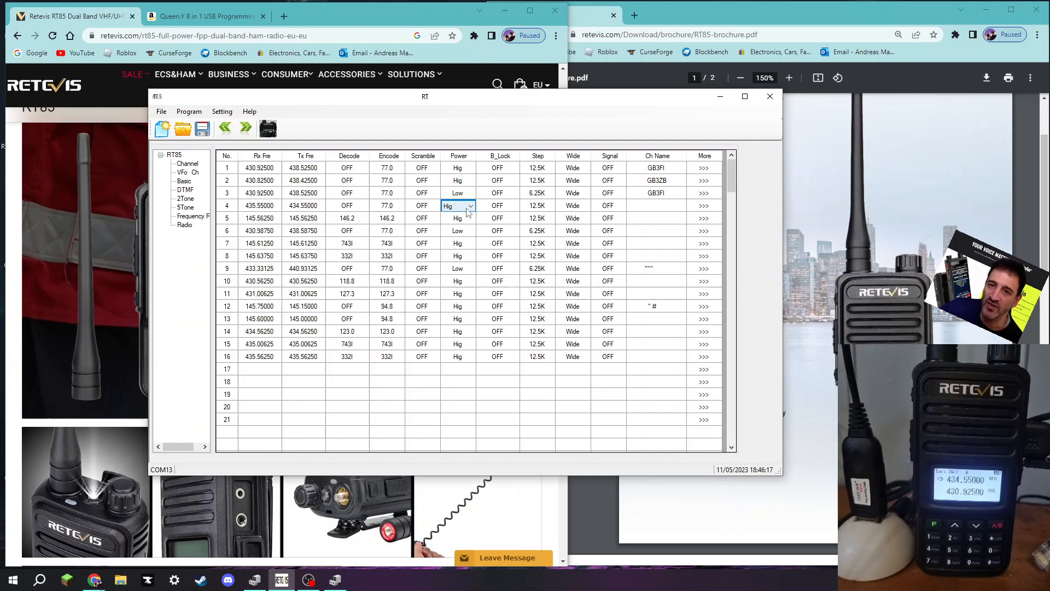
pyautogui.click(449, 205)
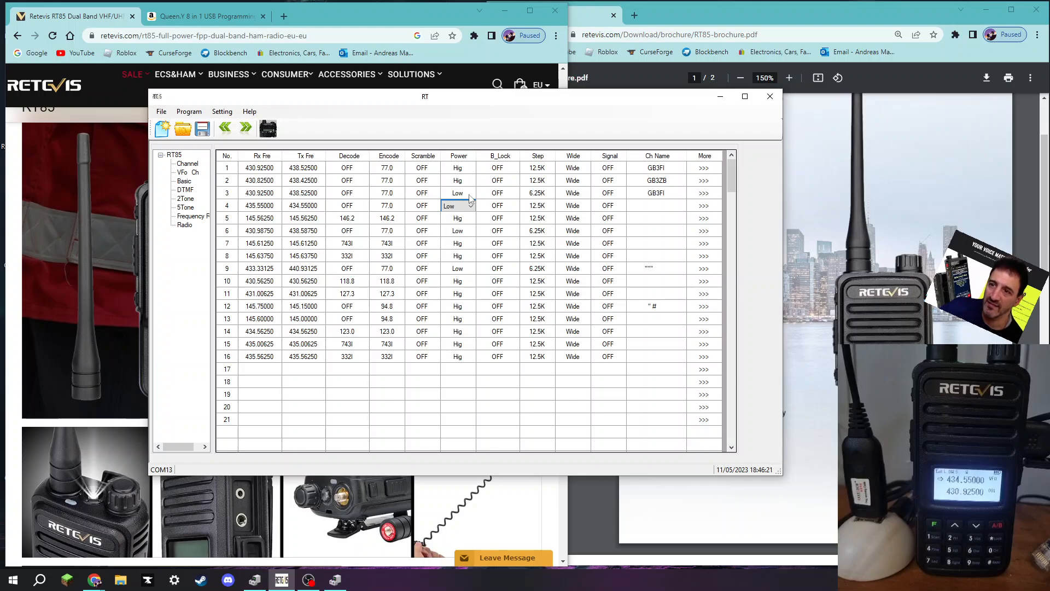
pyautogui.click(458, 193)
pyautogui.write('145.600')
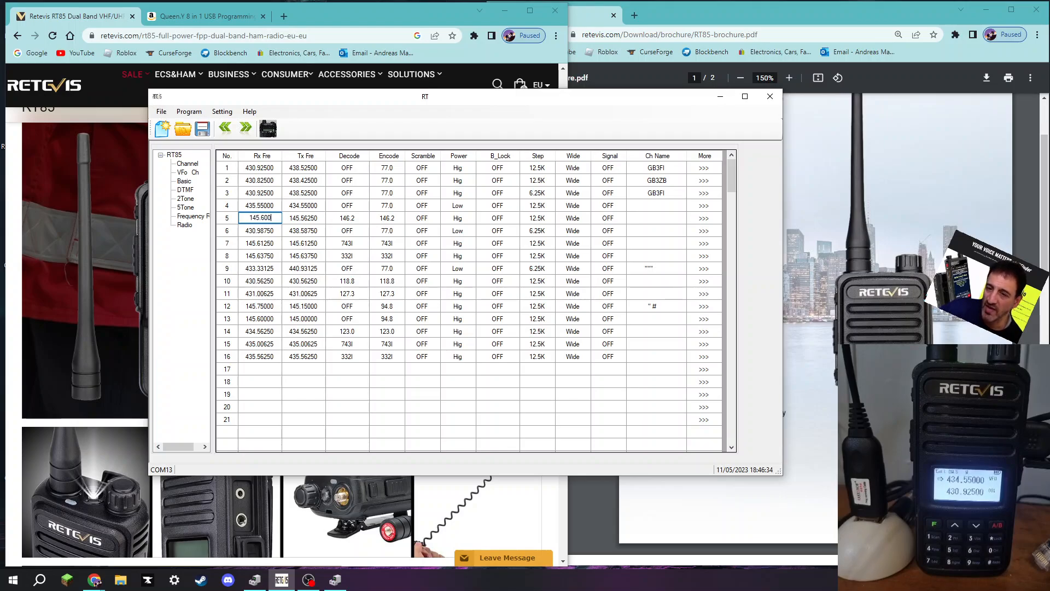
# - Give channel 5 a 145.000 transmit frequency and a 94.8 encode tone
pyautogui.click(303, 217)
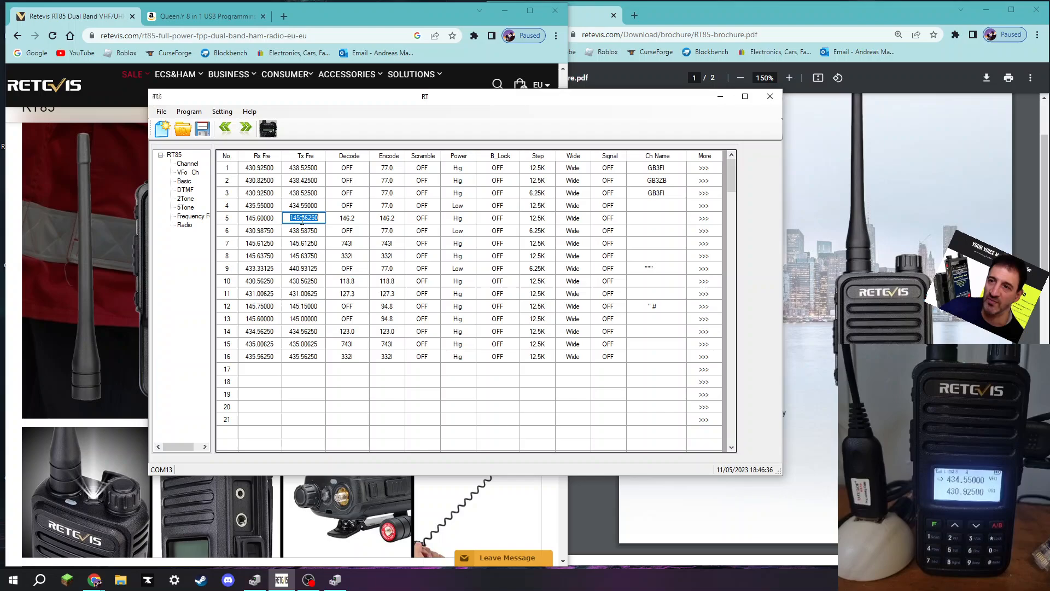
pyautogui.write('145')
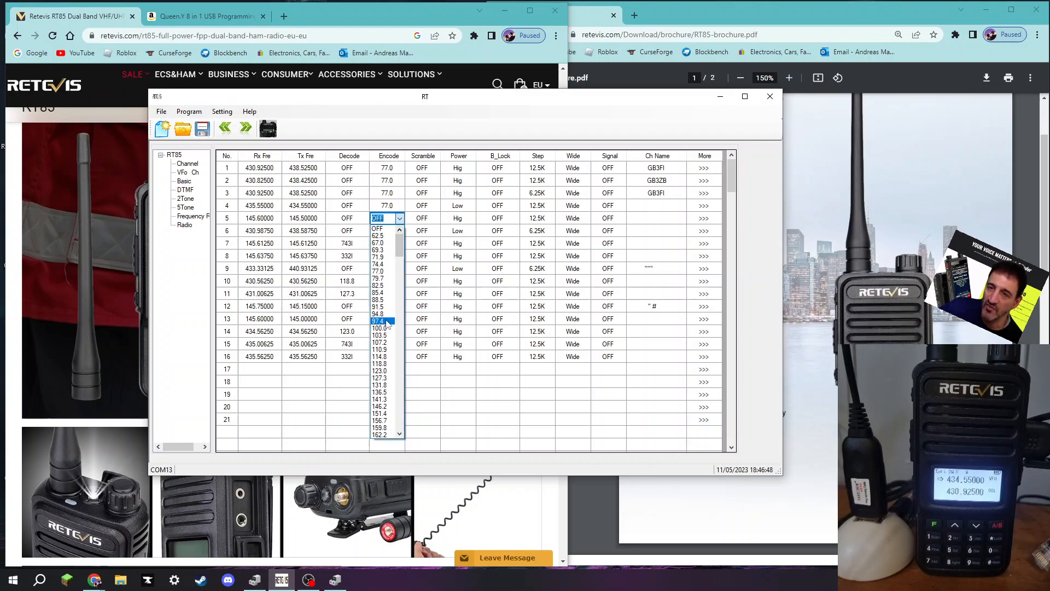
pyautogui.click(378, 320)
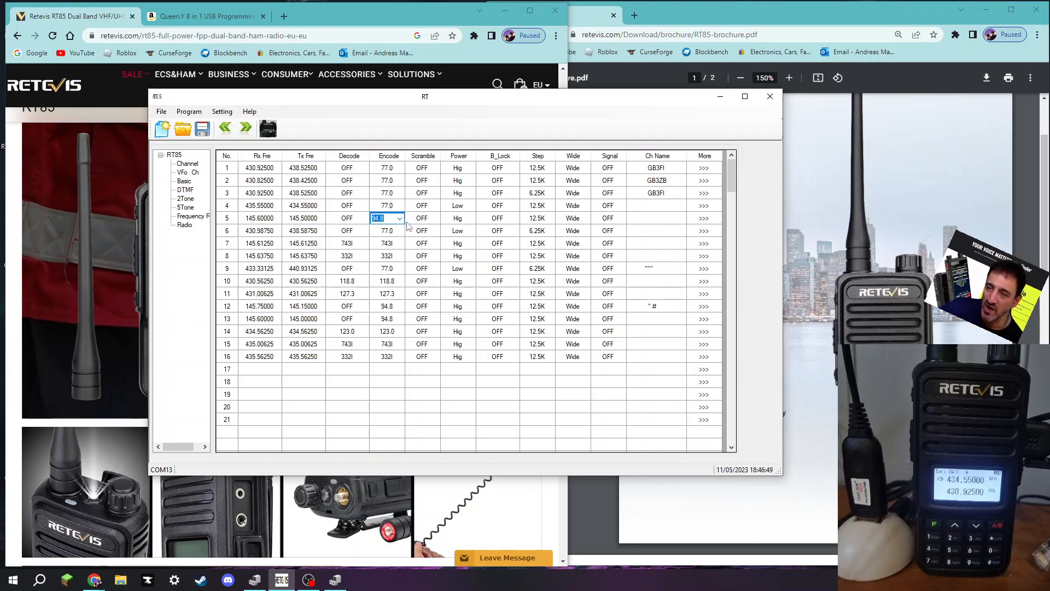
pyautogui.moveTo(629, 226)
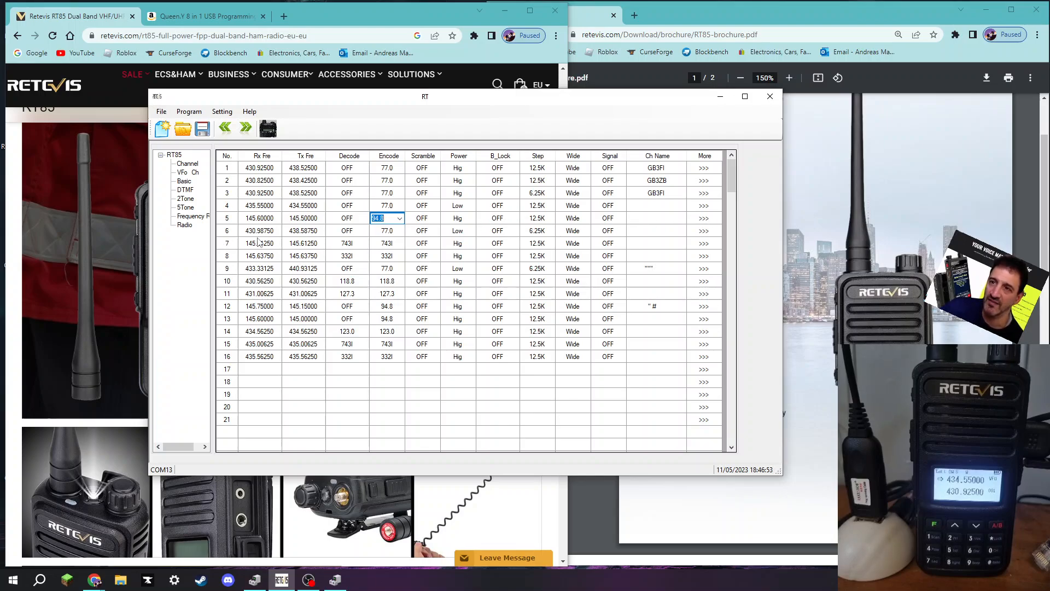
pyautogui.click(302, 217)
pyautogui.write('145.000')
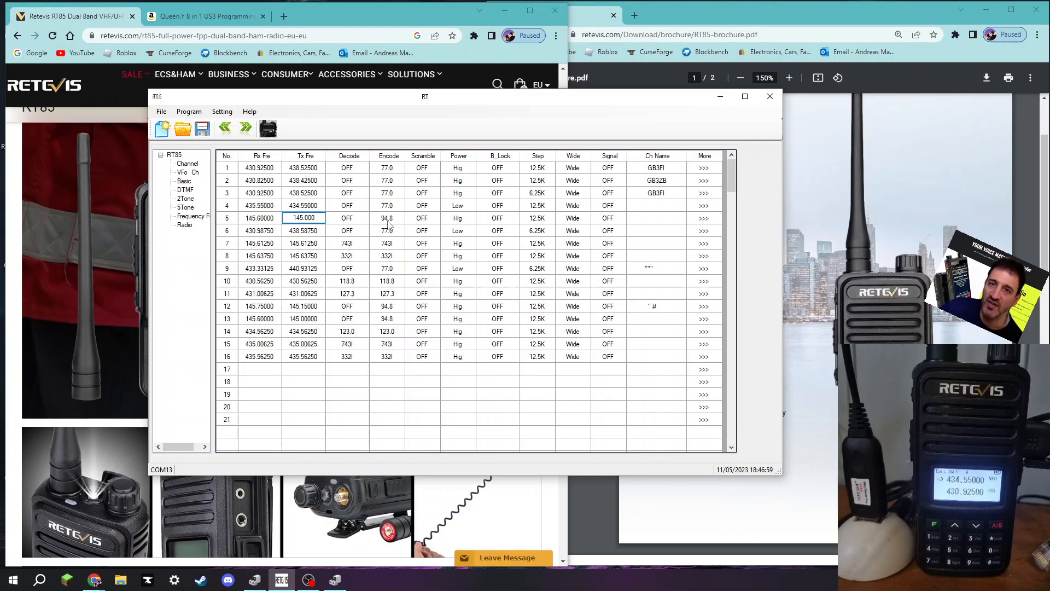
pyautogui.click(387, 217)
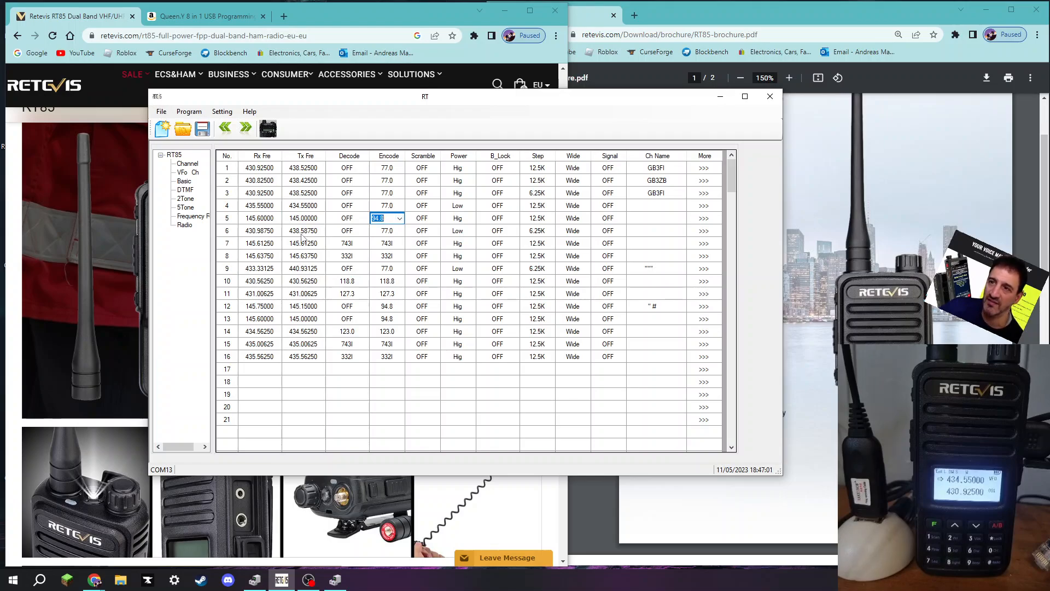
pyautogui.moveTo(305, 236)
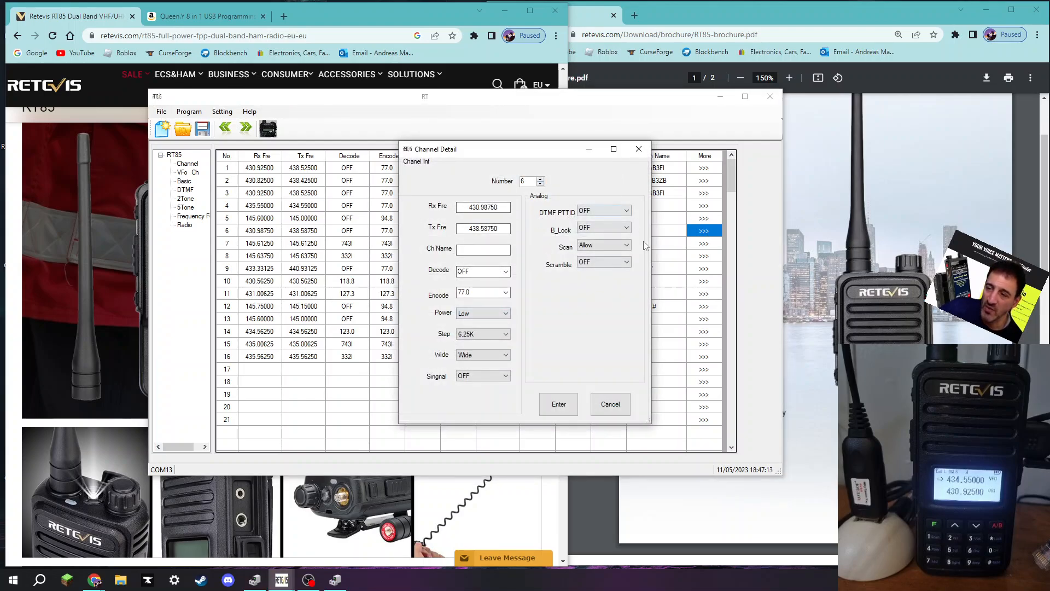
pyautogui.click(627, 211)
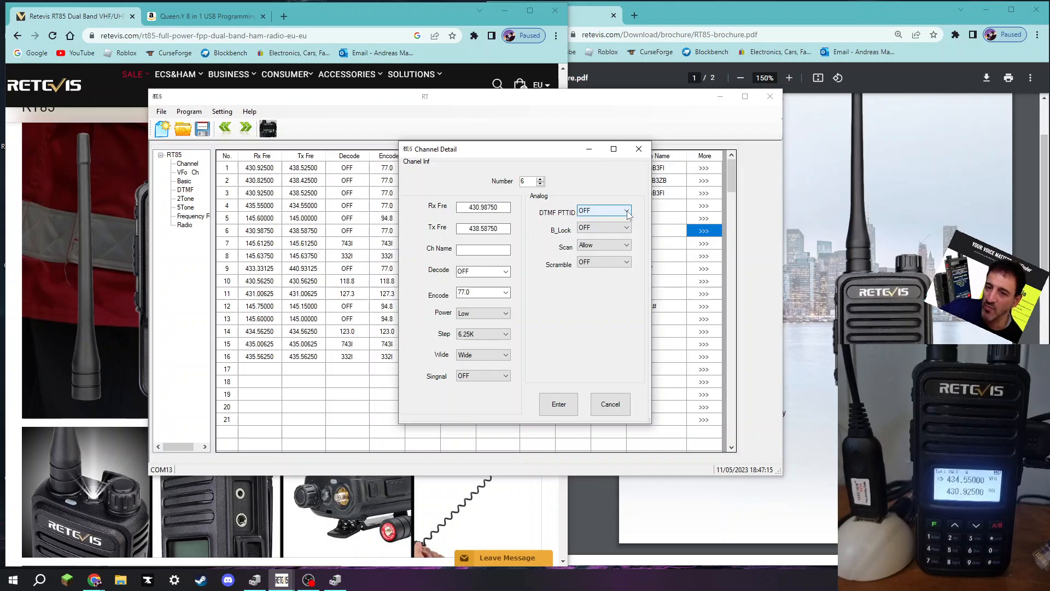
pyautogui.click(626, 211)
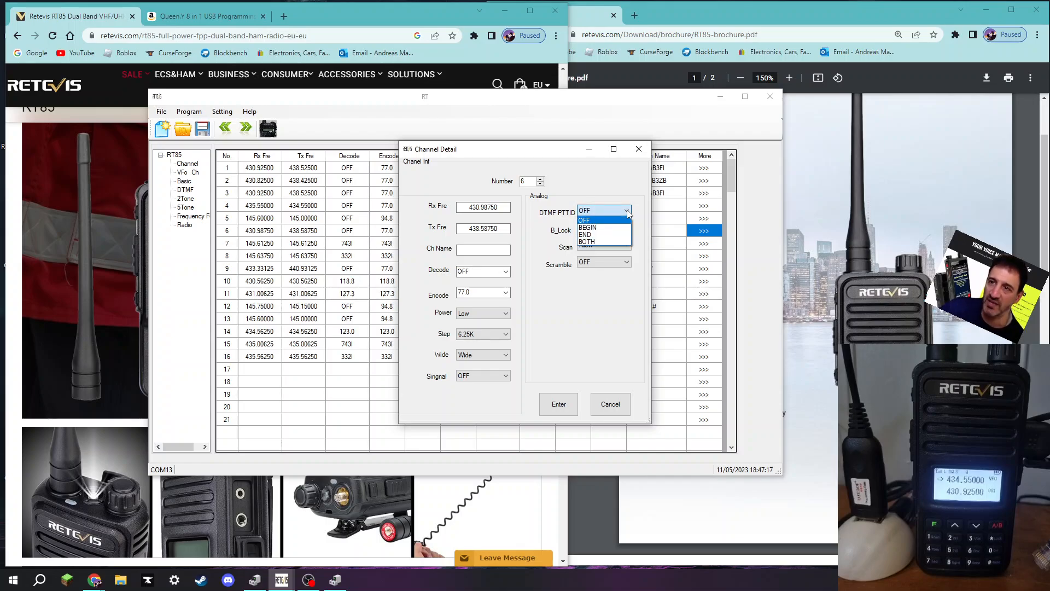
pyautogui.click(585, 210)
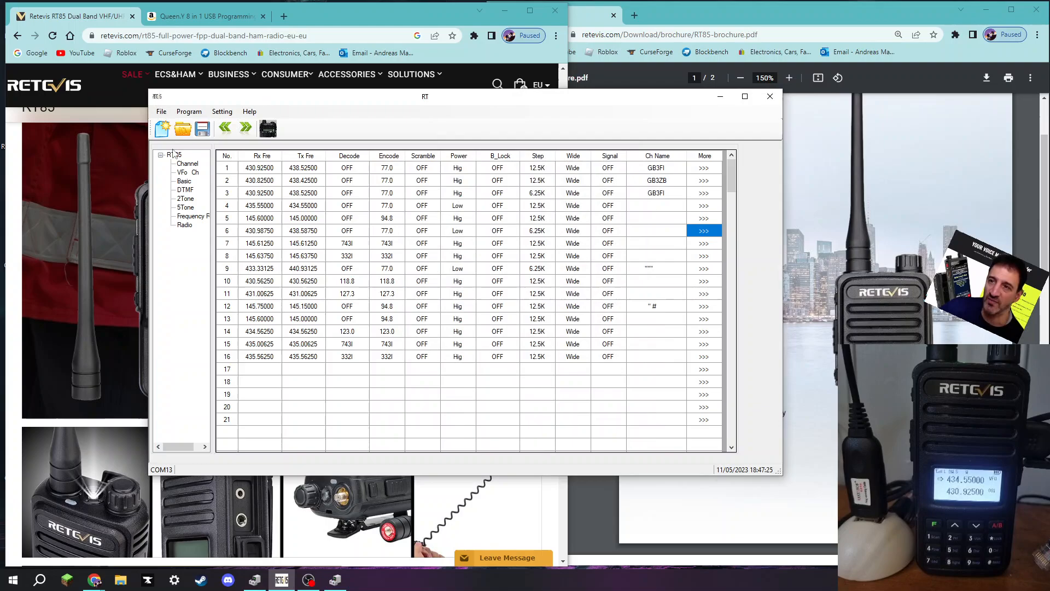
# - Open the RadioSet basic settings window from the Program menu
pyautogui.click(189, 111)
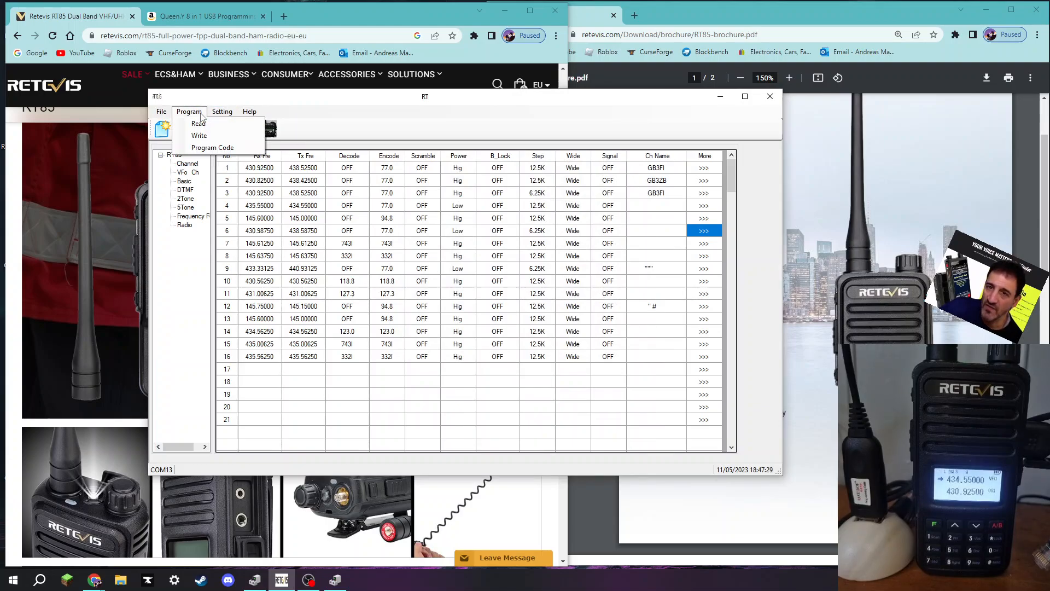
pyautogui.click(184, 181)
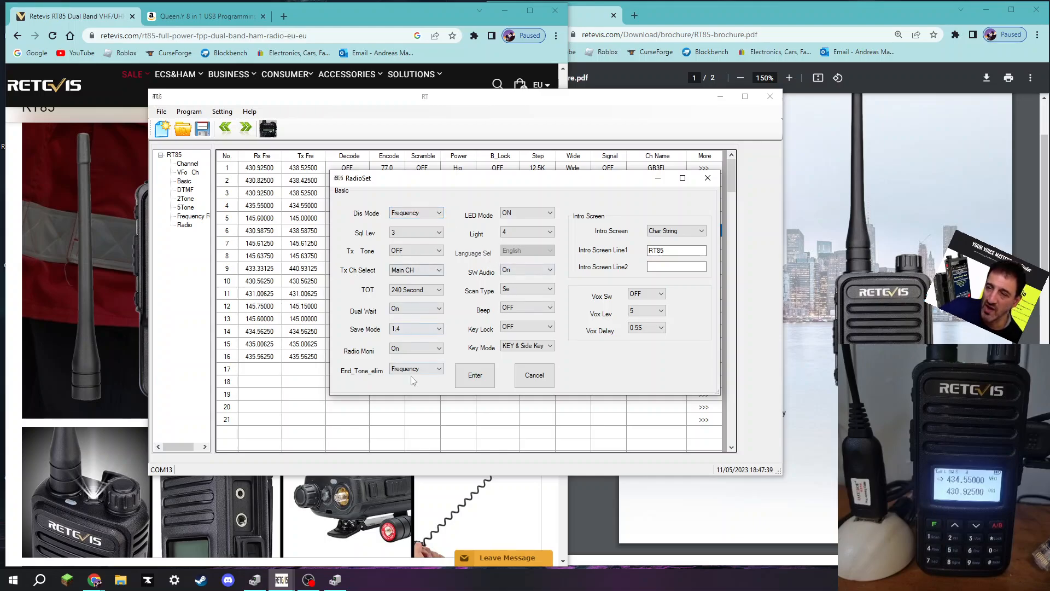
# - Enter 'M0FXB AN' as intro screen line 2, keep KEY & Side Key, and apply
pyautogui.click(676, 266)
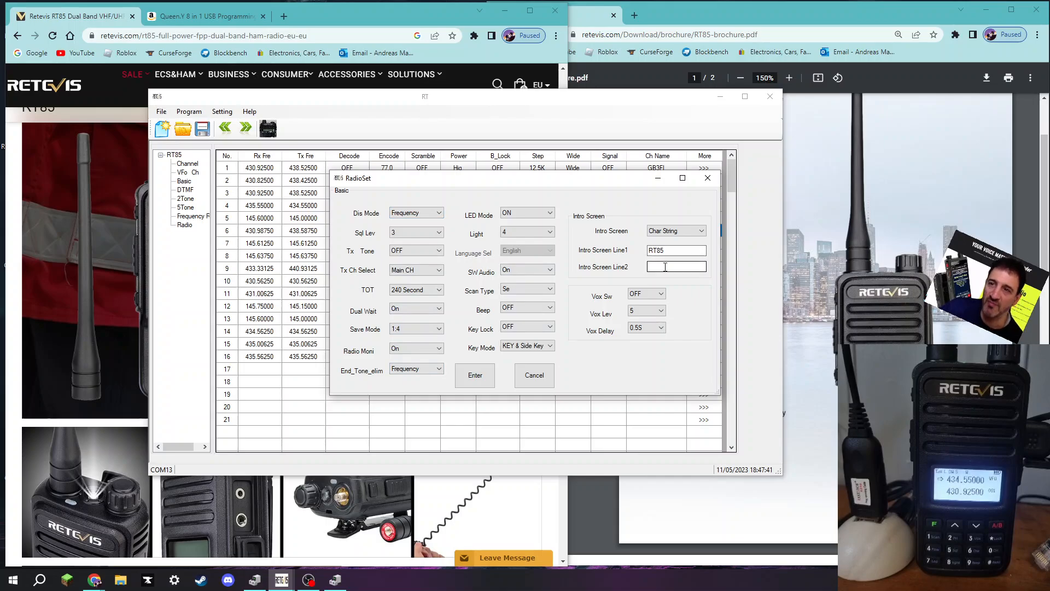
pyautogui.write('M')
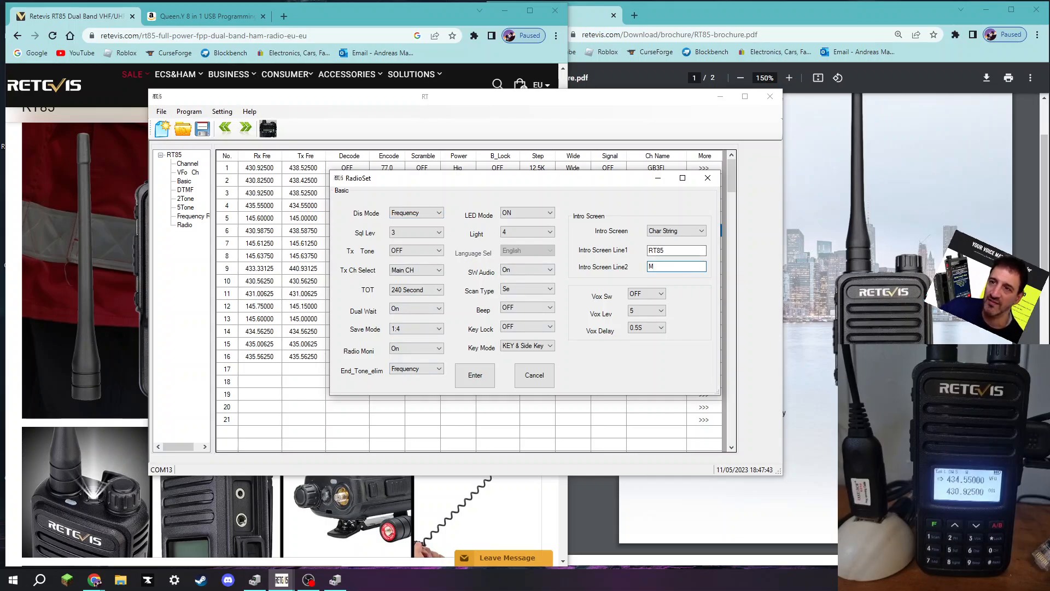
pyautogui.write('0FXB ANDREAS')
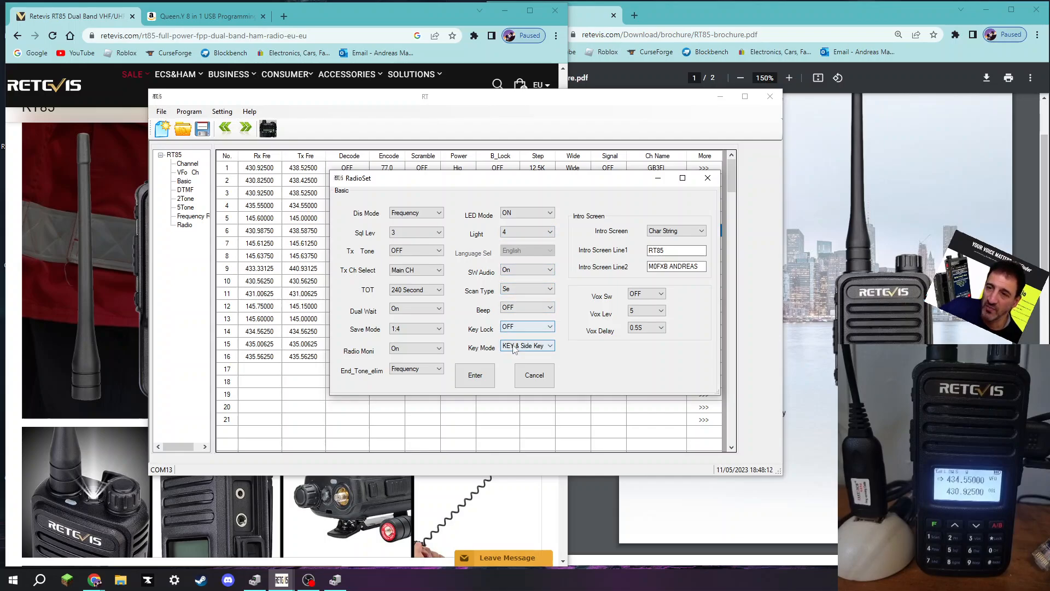
pyautogui.click(550, 346)
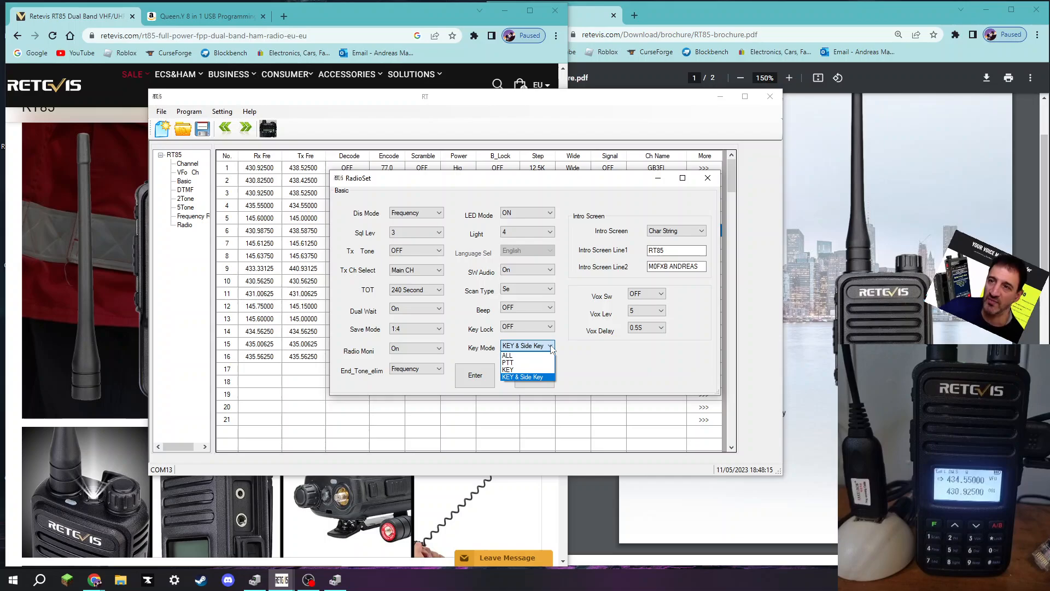
pyautogui.click(523, 376)
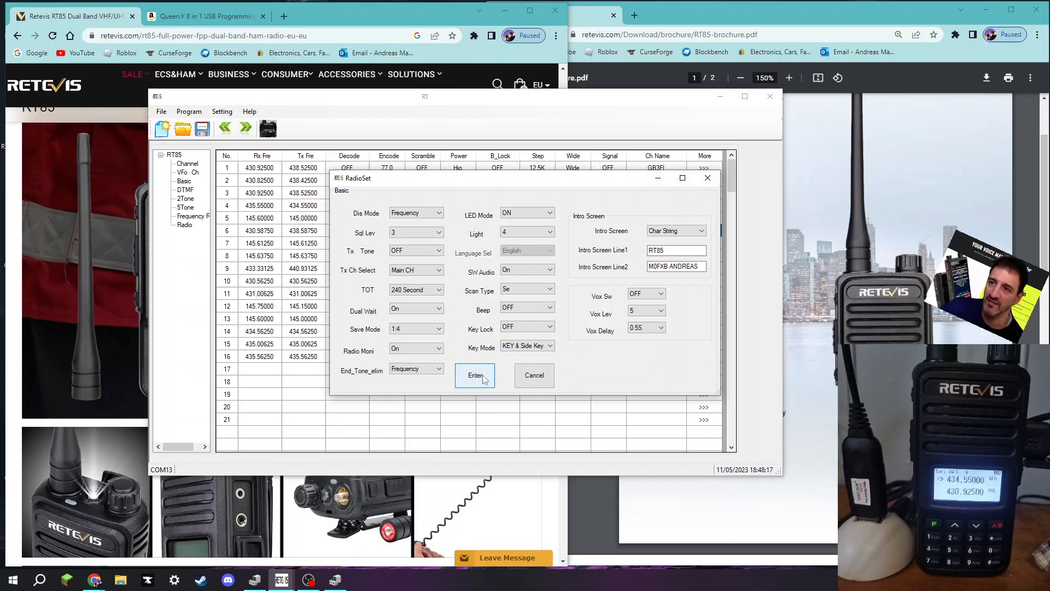
pyautogui.click(474, 375)
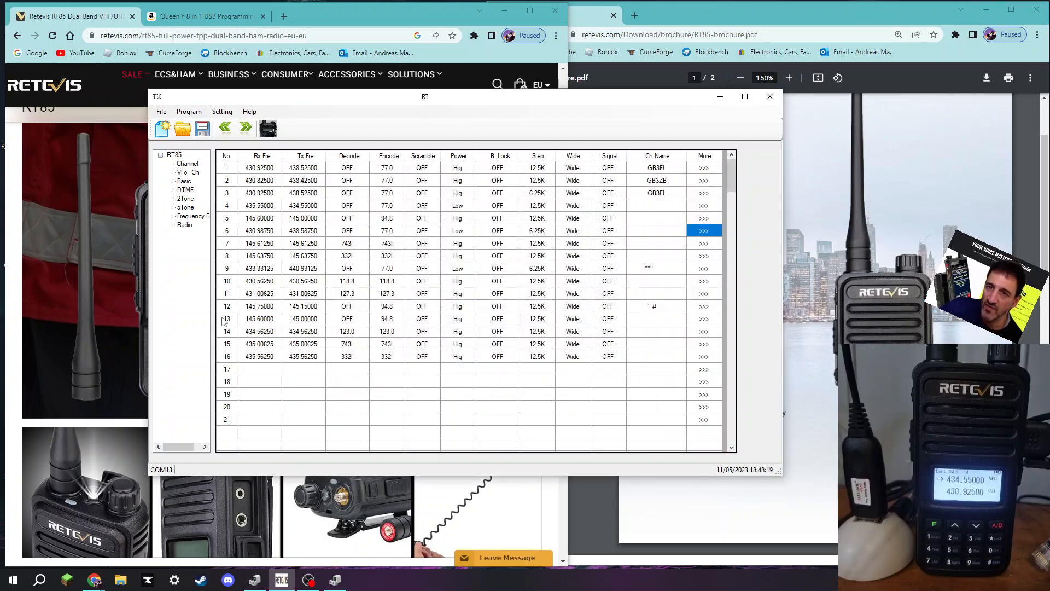
pyautogui.click(185, 190)
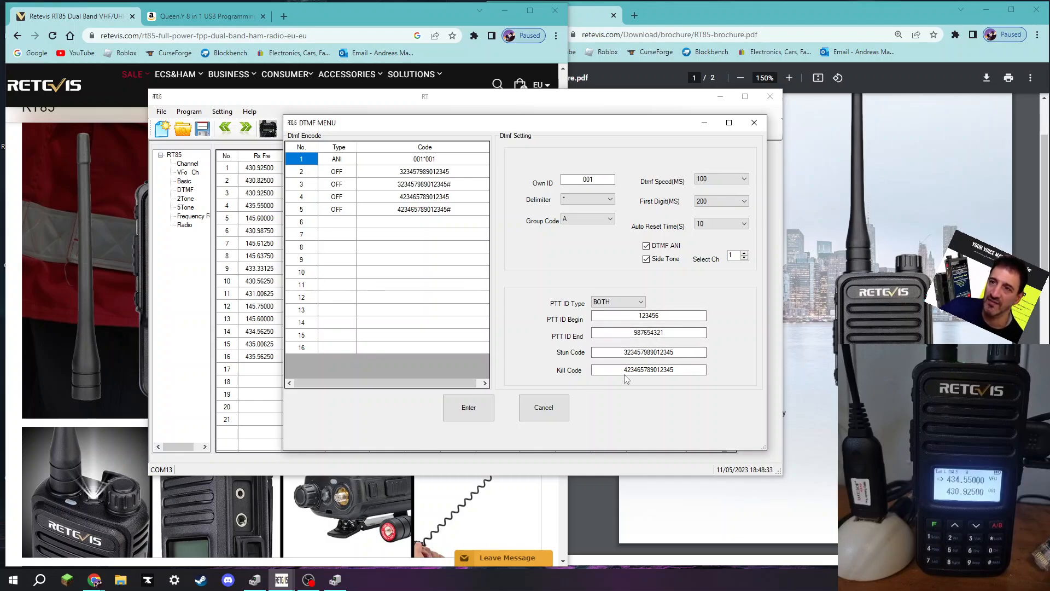
pyautogui.click(643, 302)
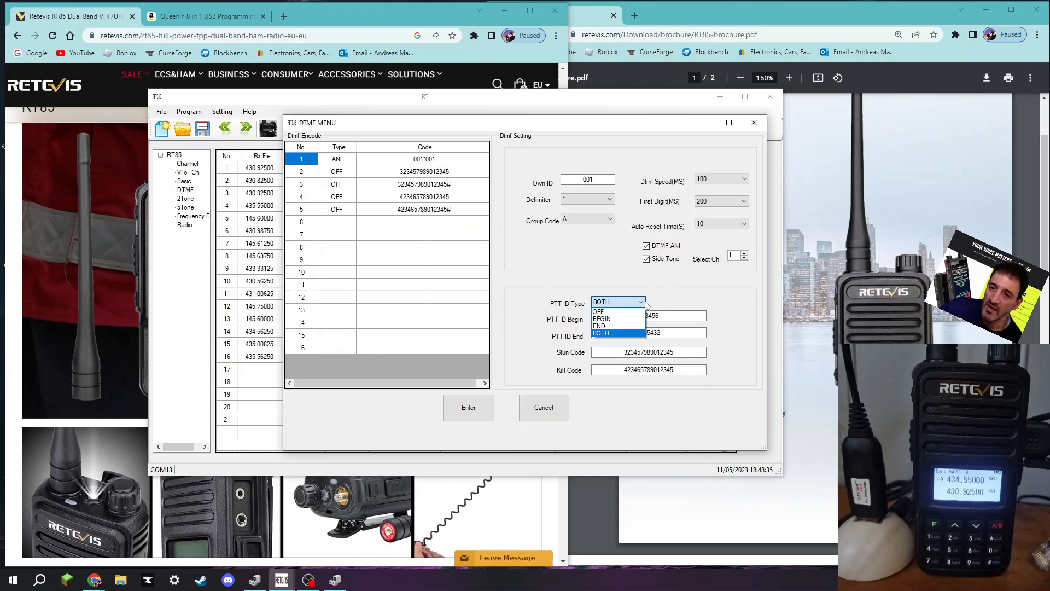
pyautogui.click(599, 333)
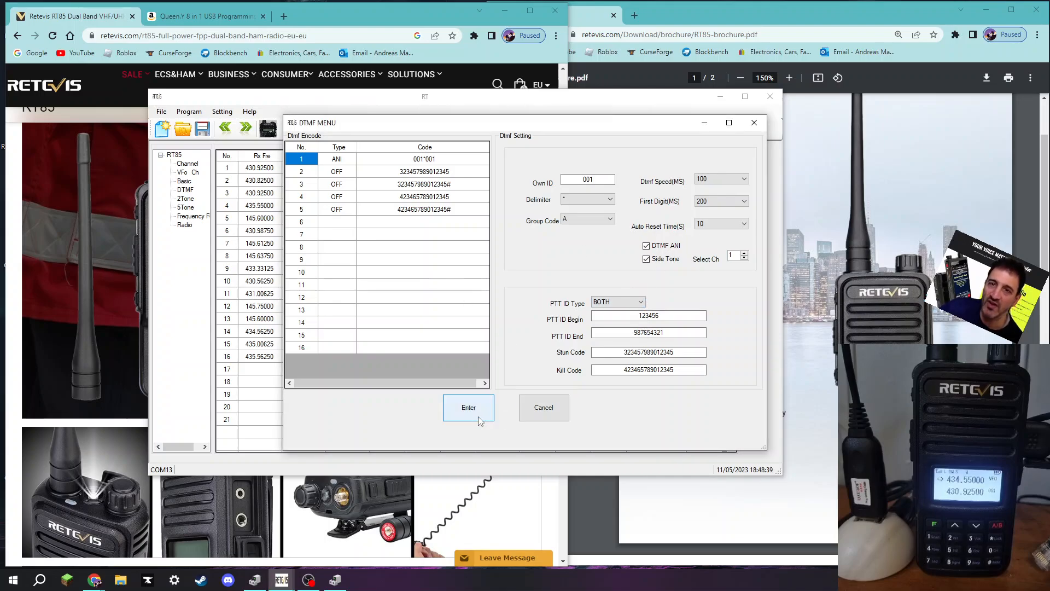
pyautogui.click(469, 407)
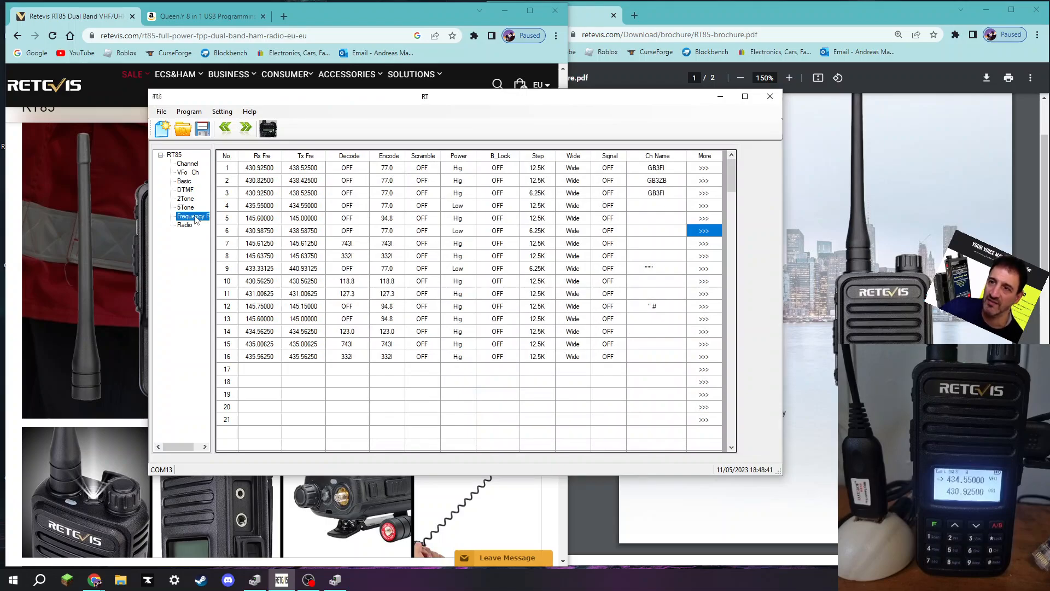
pyautogui.click(192, 216)
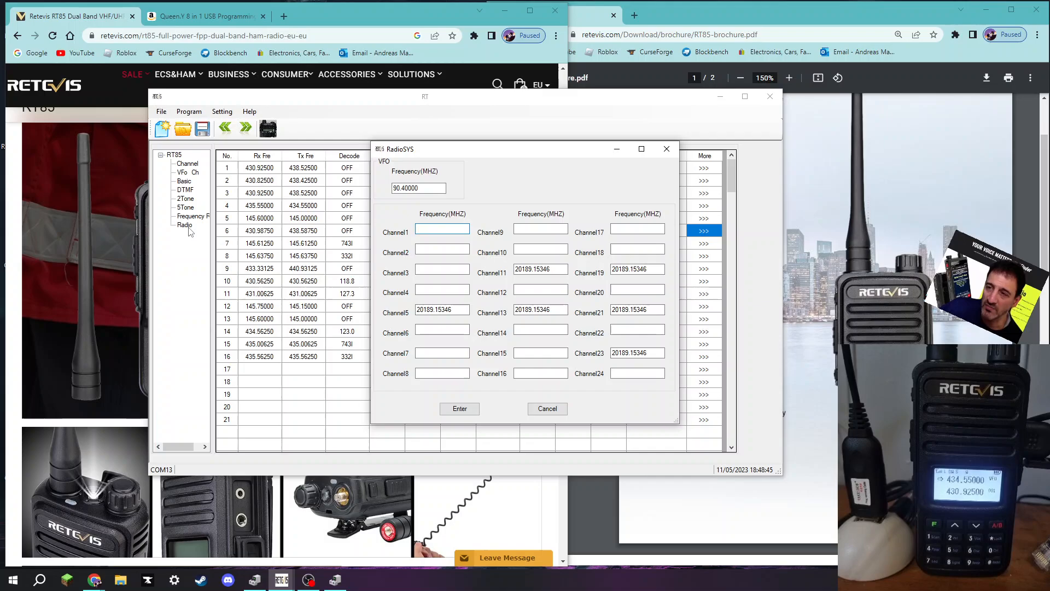
pyautogui.moveTo(685, 171)
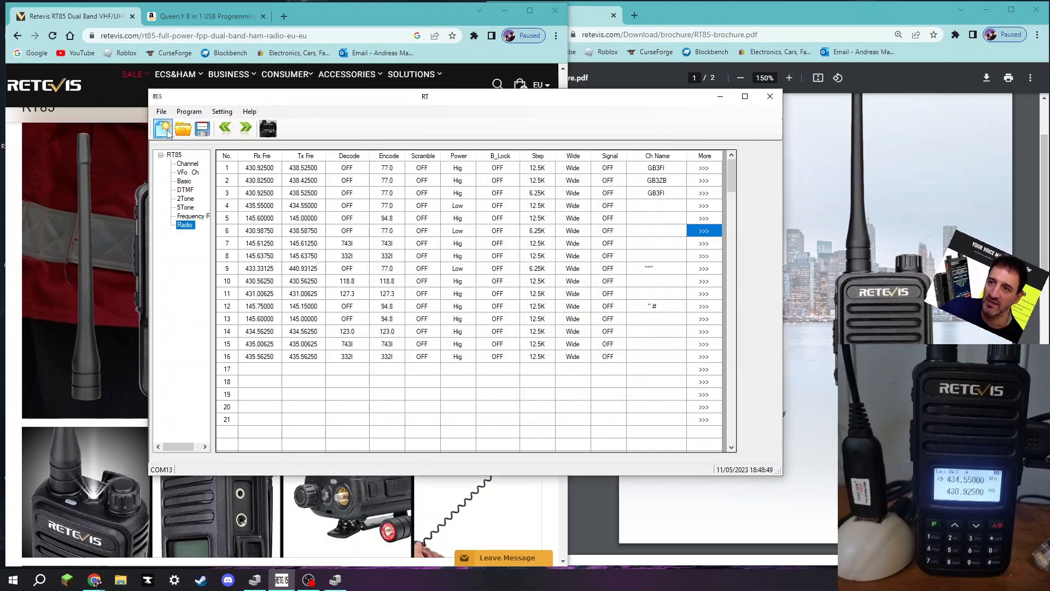
# - Send the edited channels and settings to the radio with Program > Write, then OK the Succeed! message
pyautogui.click(189, 111)
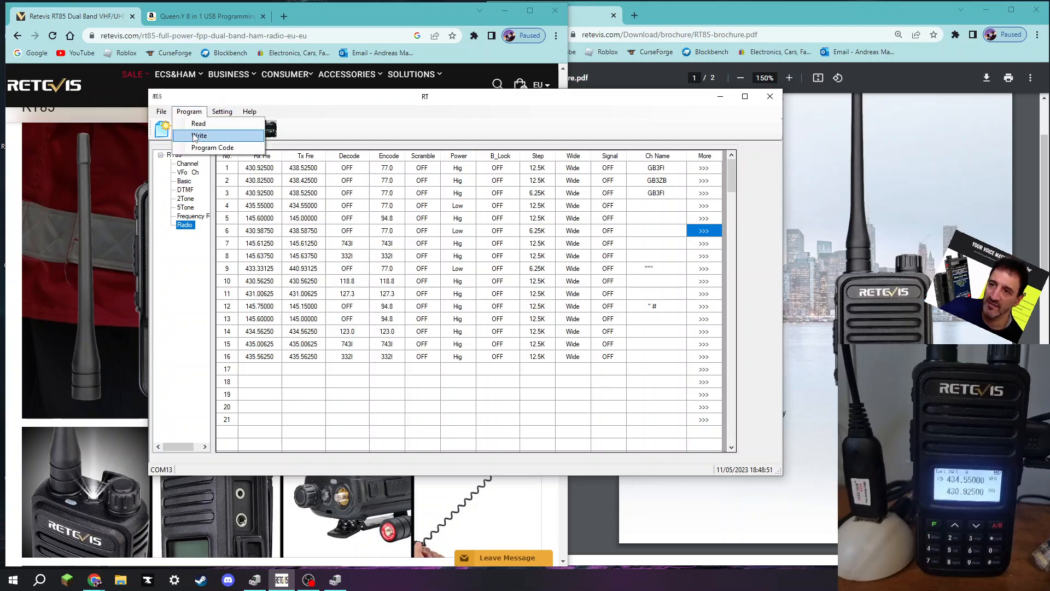
pyautogui.click(200, 135)
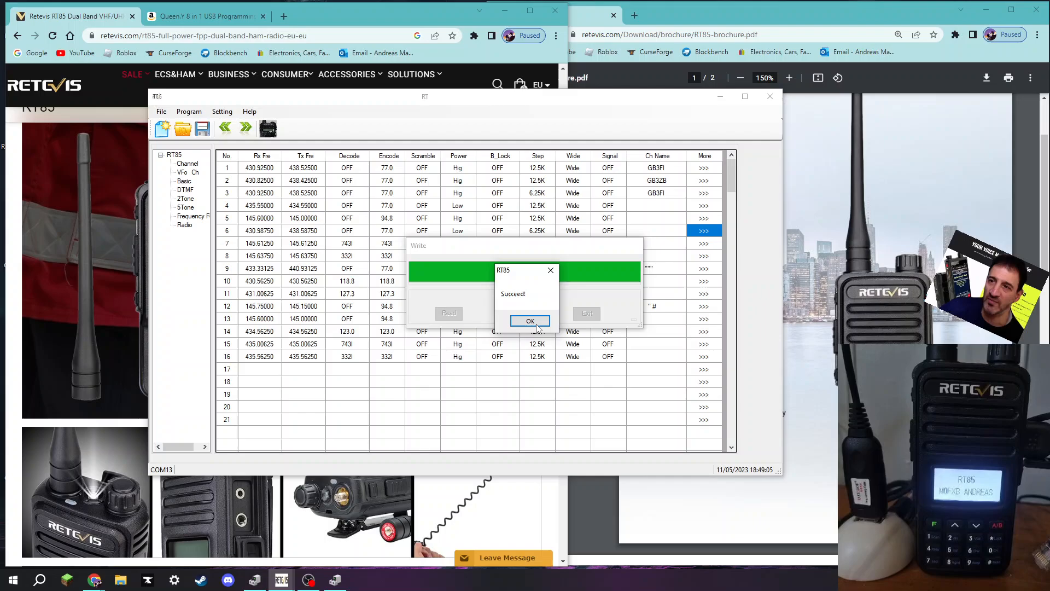
pyautogui.click(530, 321)
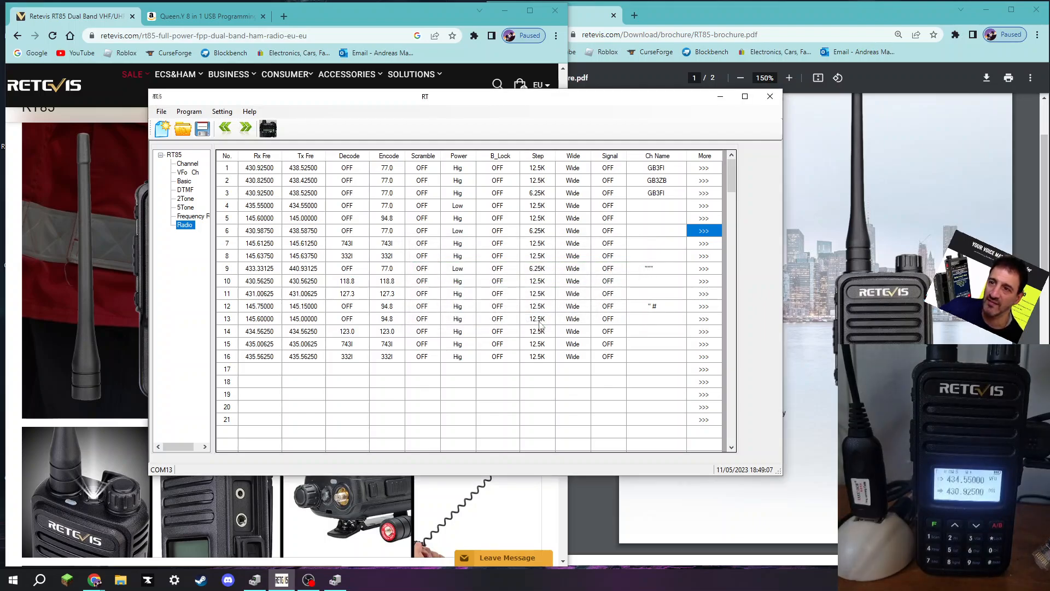